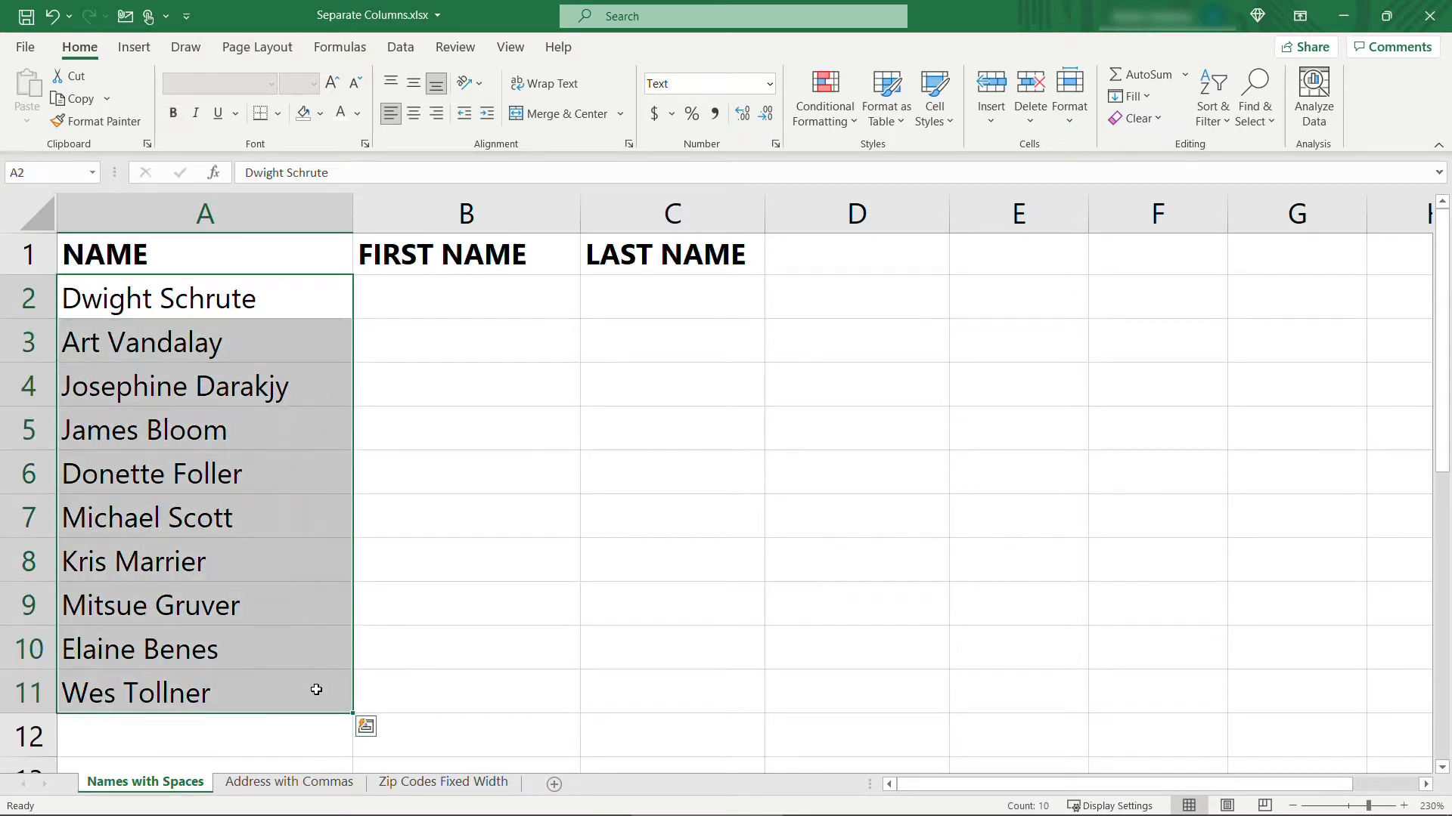
Step: Select the ten names in A2:A11 on the Names with Spaces sheet and show the Data tools
left_click(466, 297)
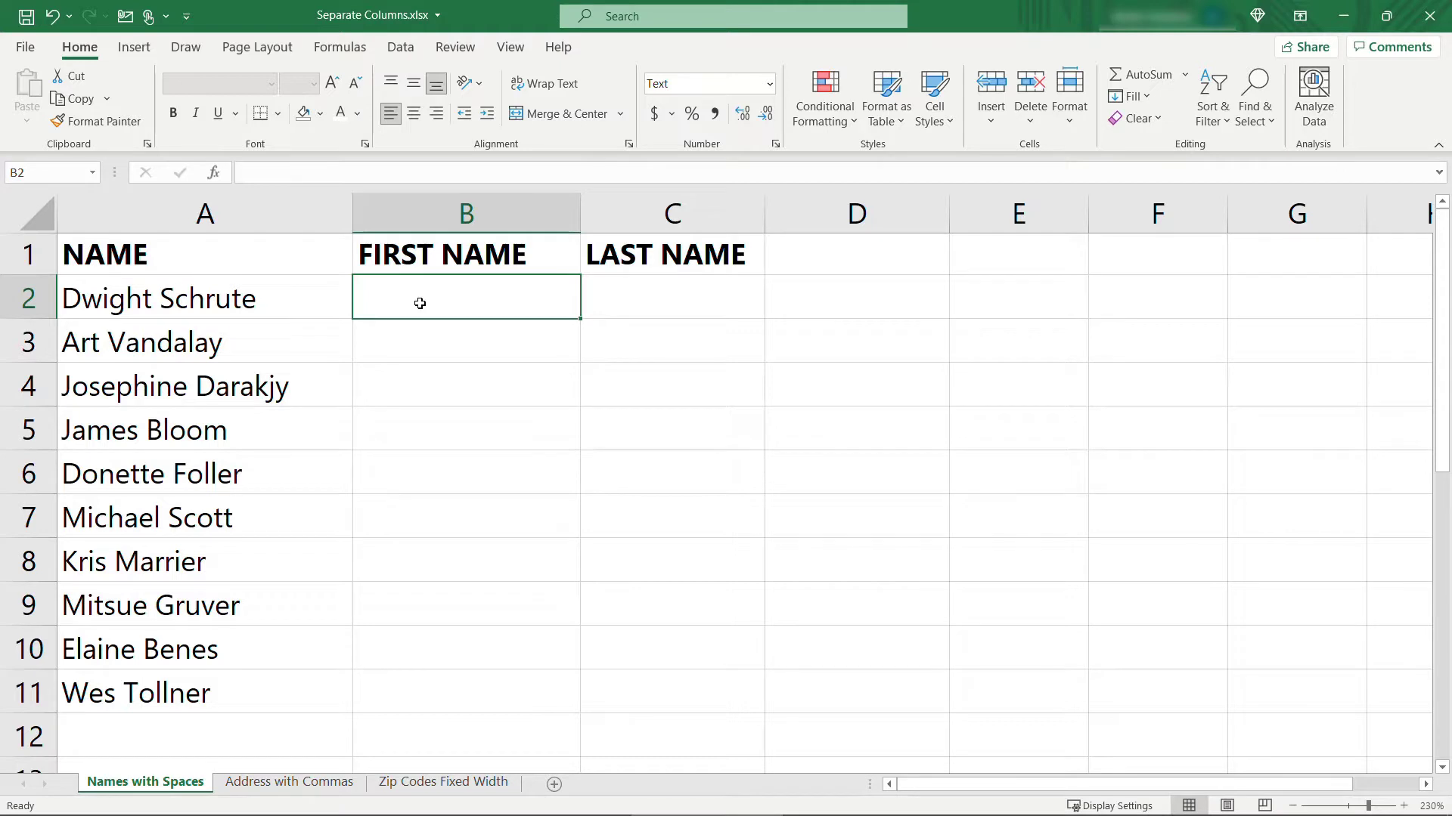
mouse_move(139, 297)
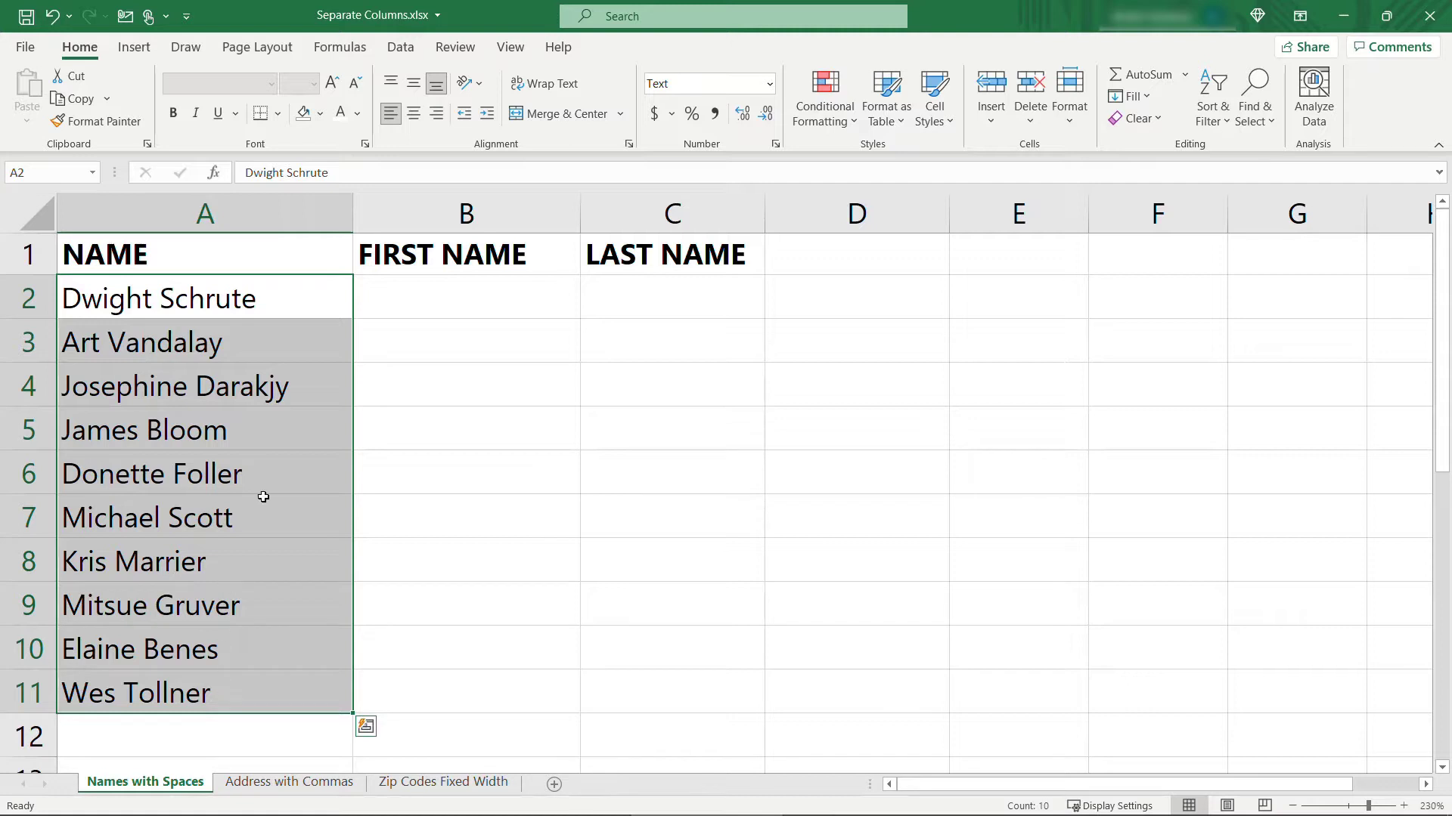
left_click(399, 47)
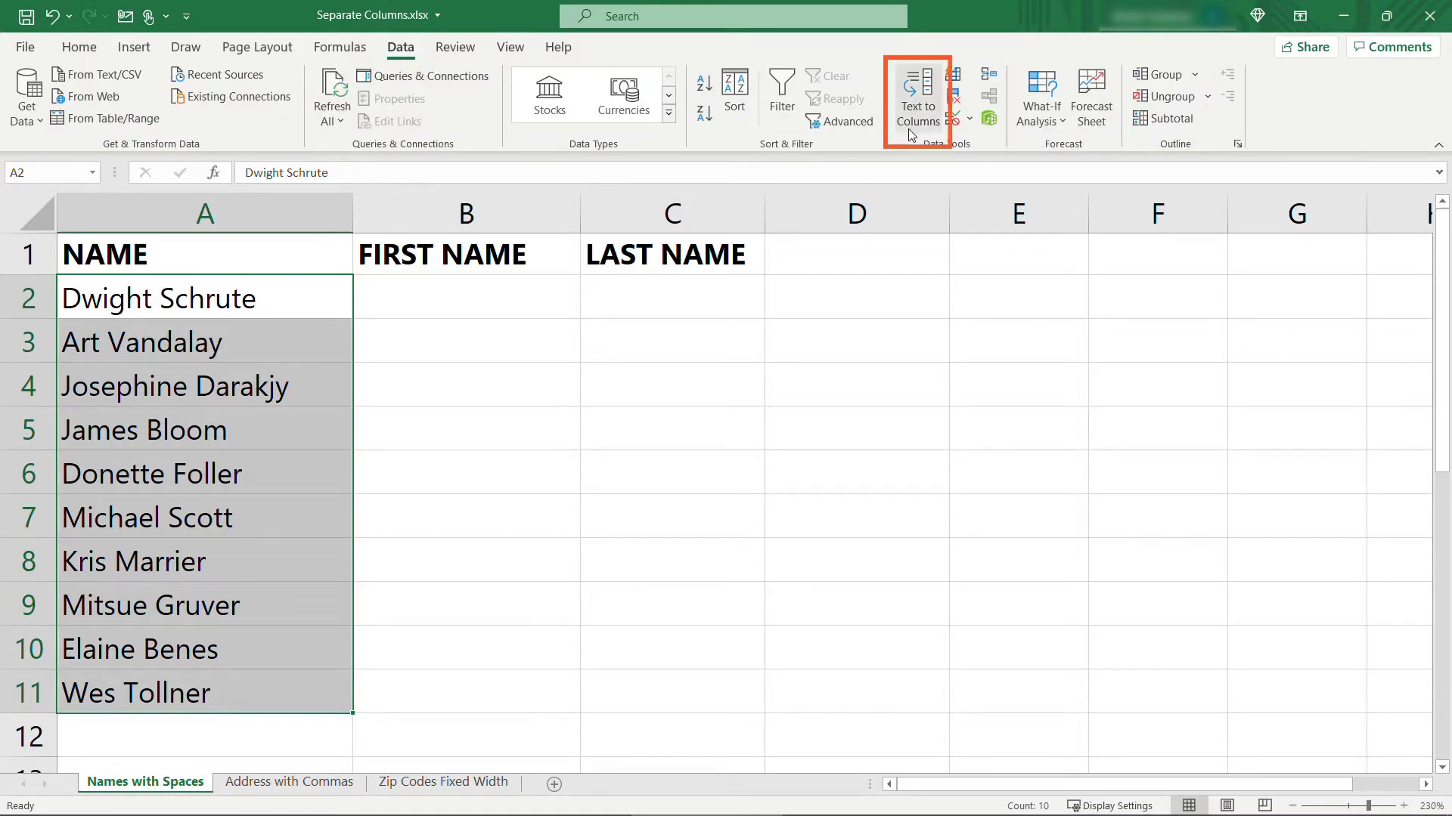
Step: Run Text to Columns as Delimited, splitting the names on spaces
left_click(916, 95)
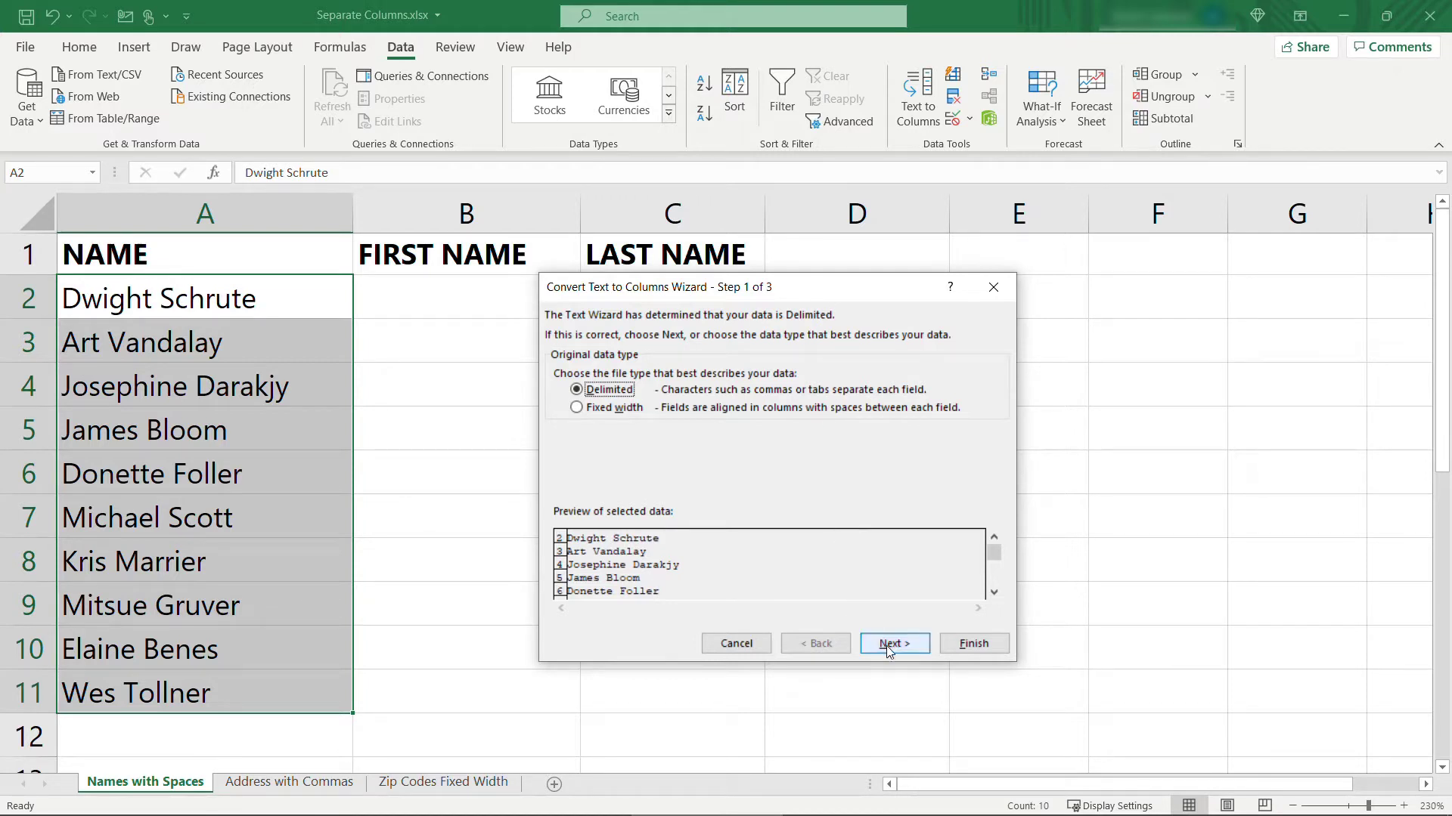
left_click(892, 643)
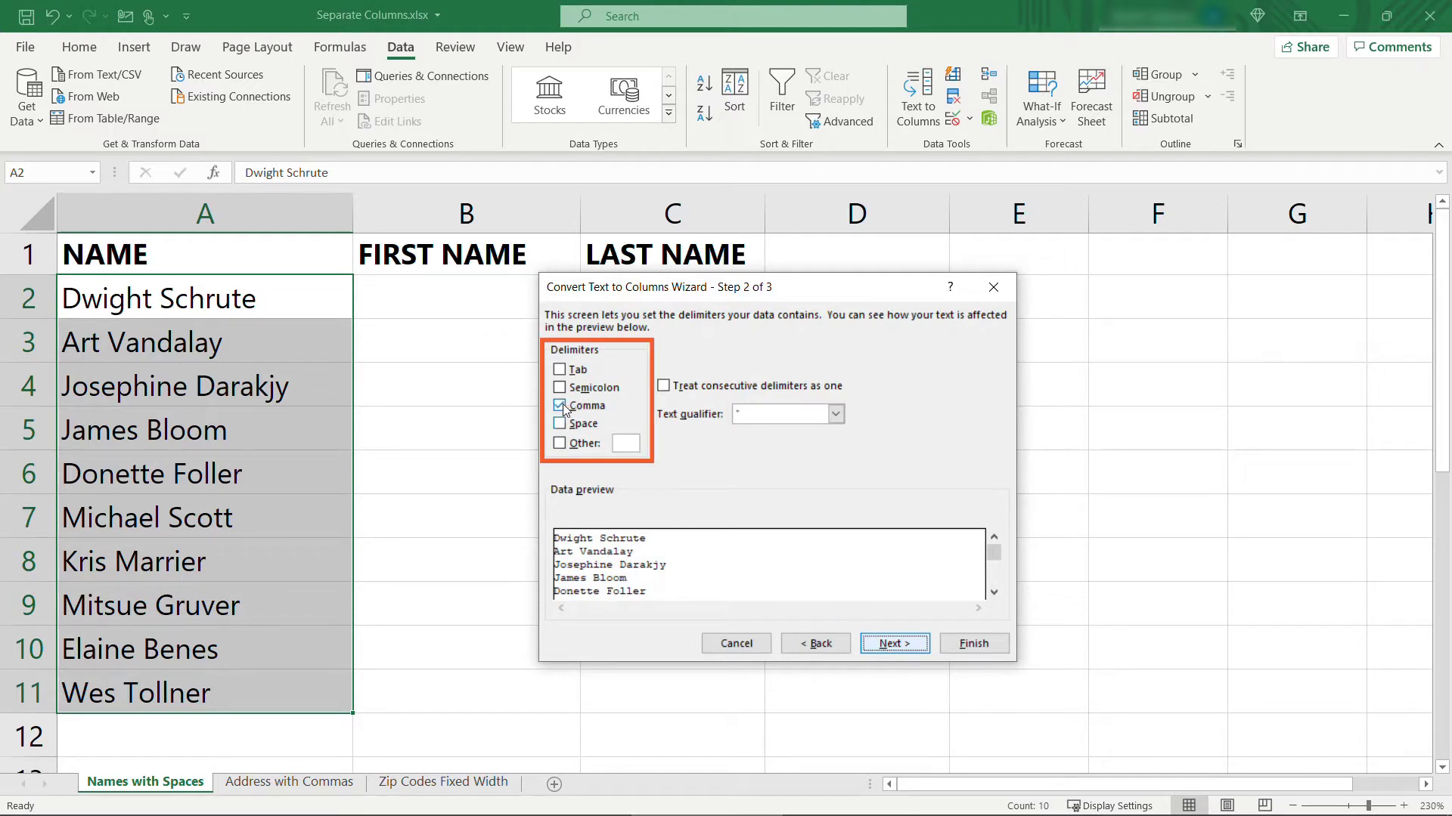
left_click(560, 423)
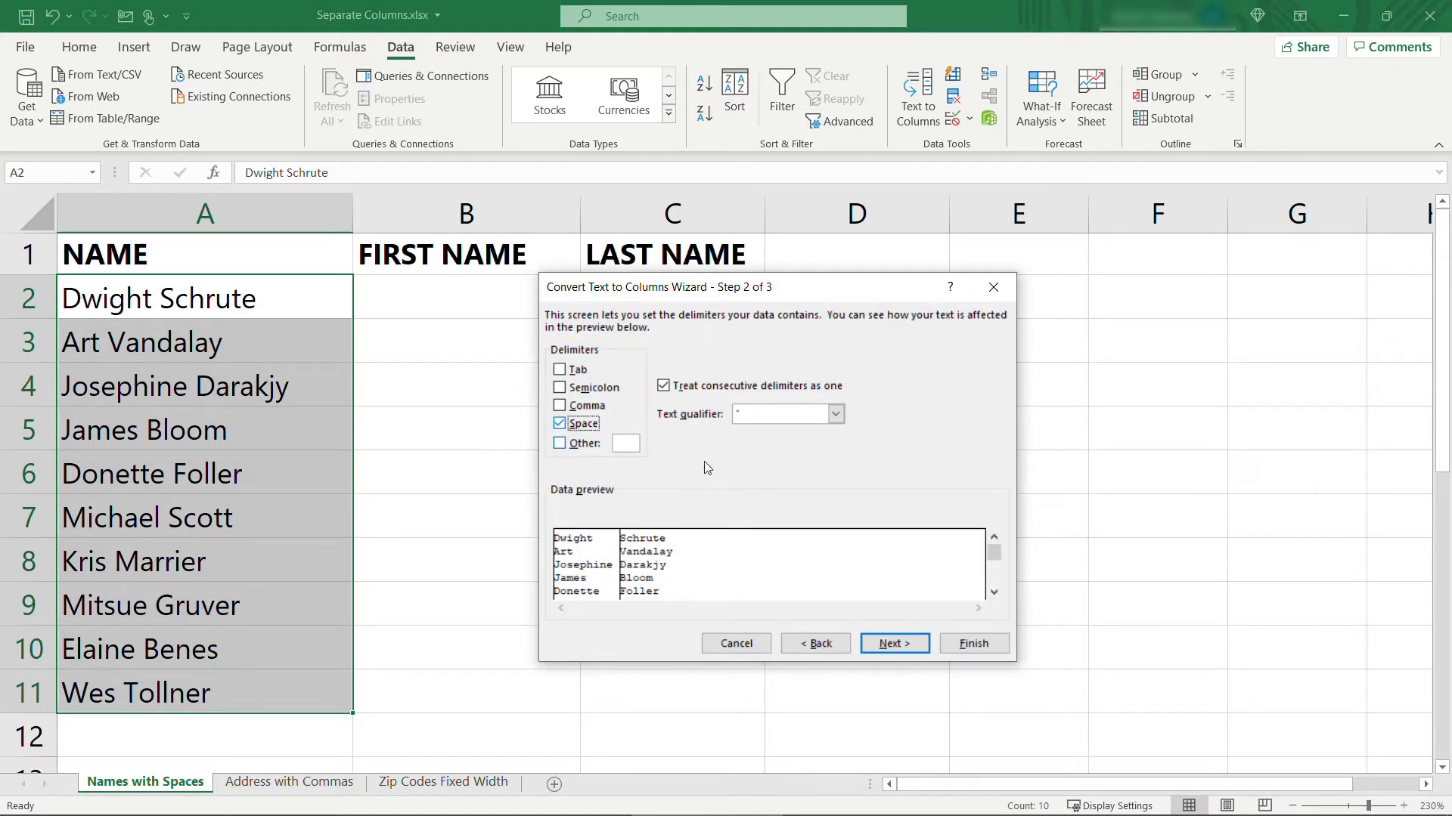
left_click(892, 644)
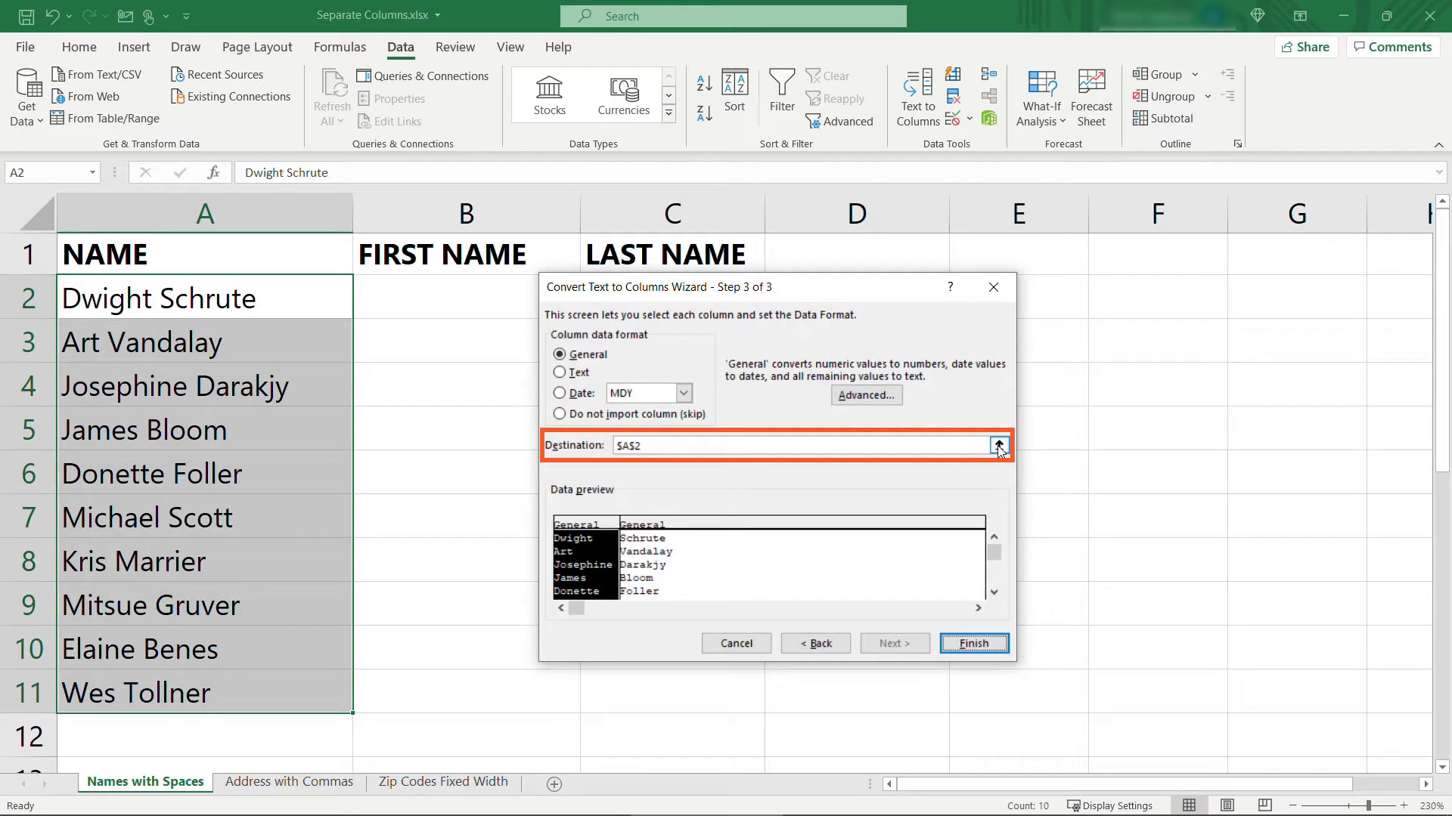
Step: Send the split names to destination B2 and finish, filling FIRST NAME and LAST NAME
left_click(203, 297)
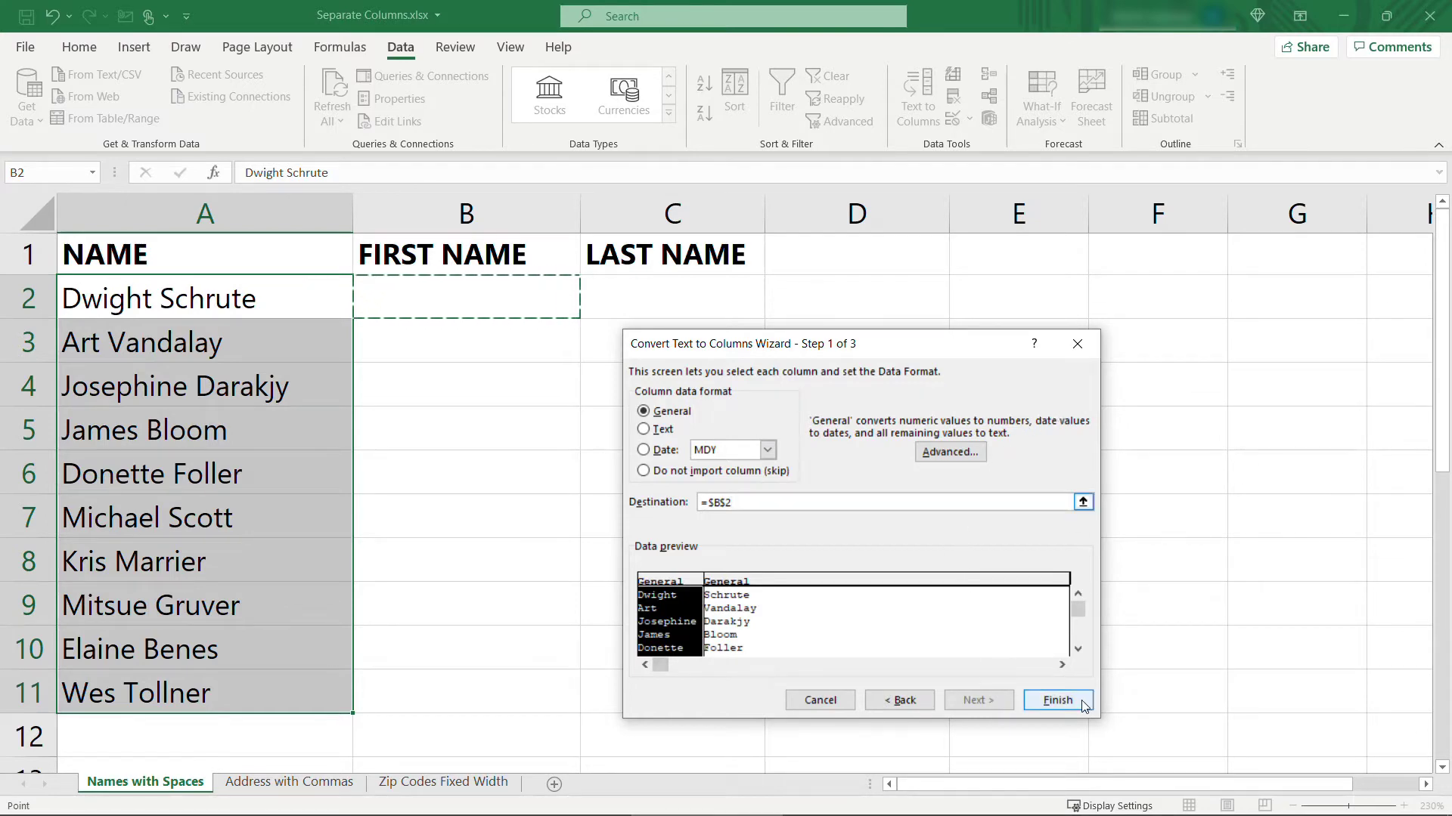
left_click(1056, 700)
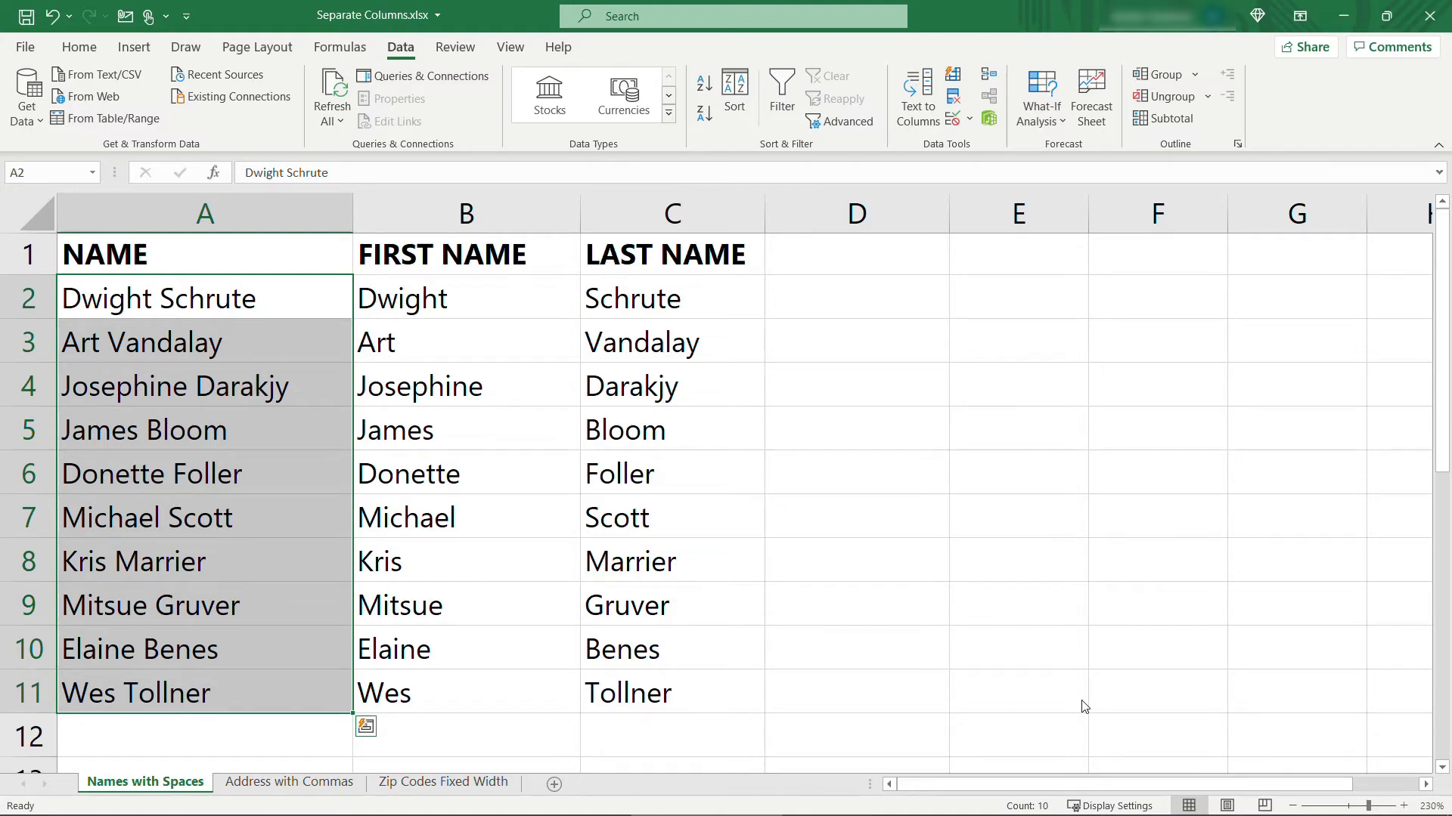
Step: Select the seven addresses on the Address with Commas sheet and launch Text to Columns
left_click(288, 782)
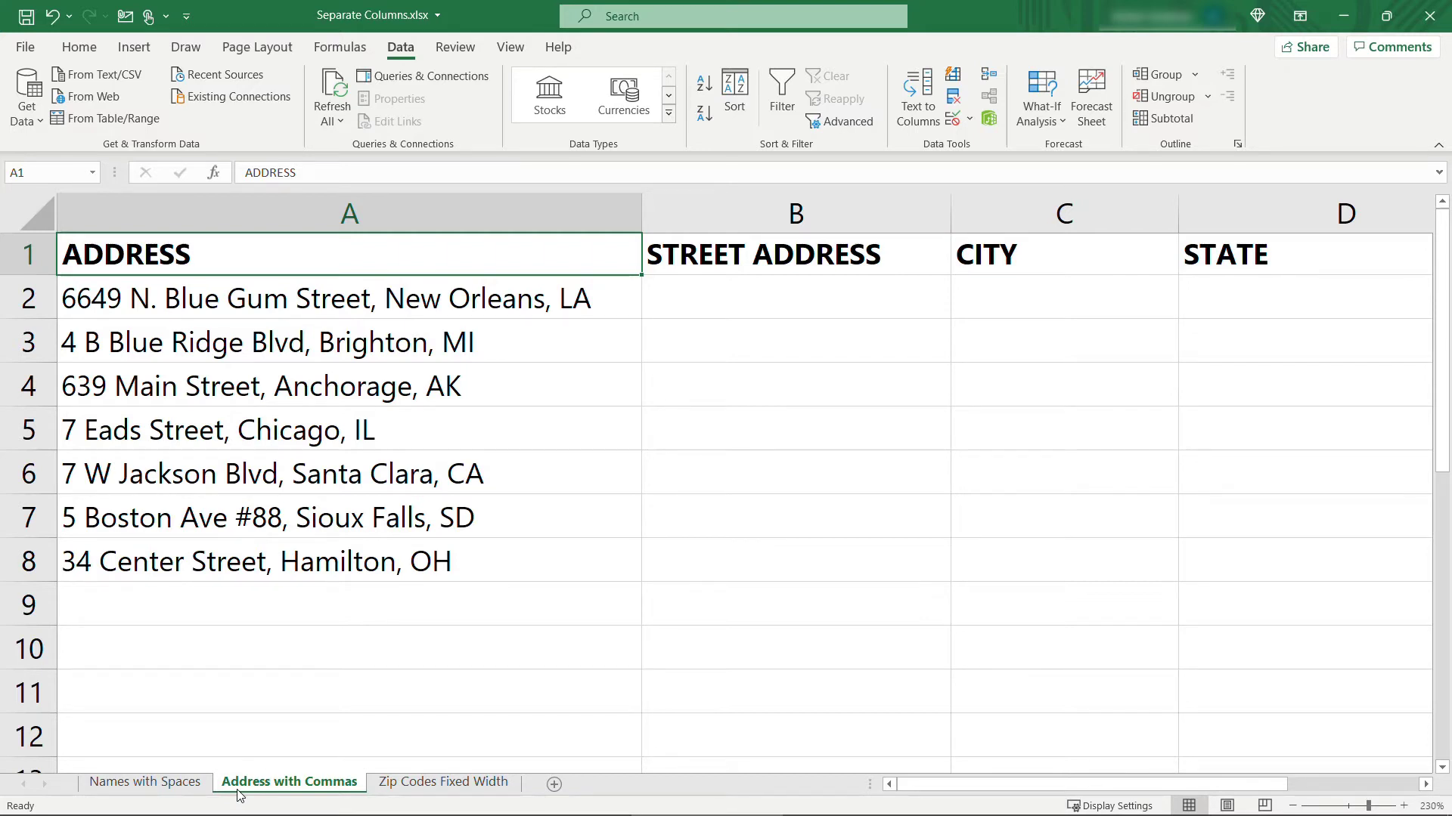
mouse_move(318, 352)
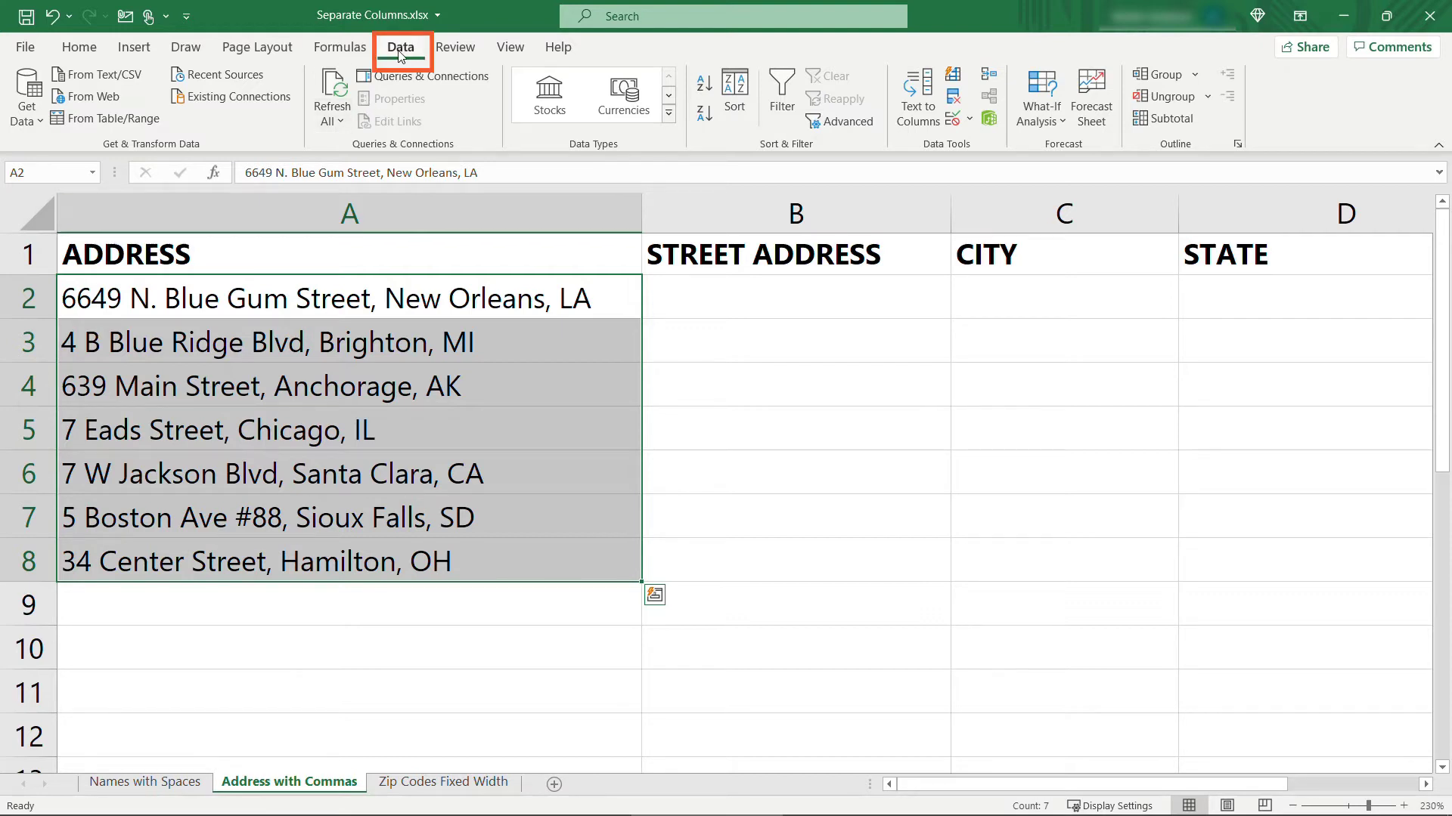
mouse_move(915, 96)
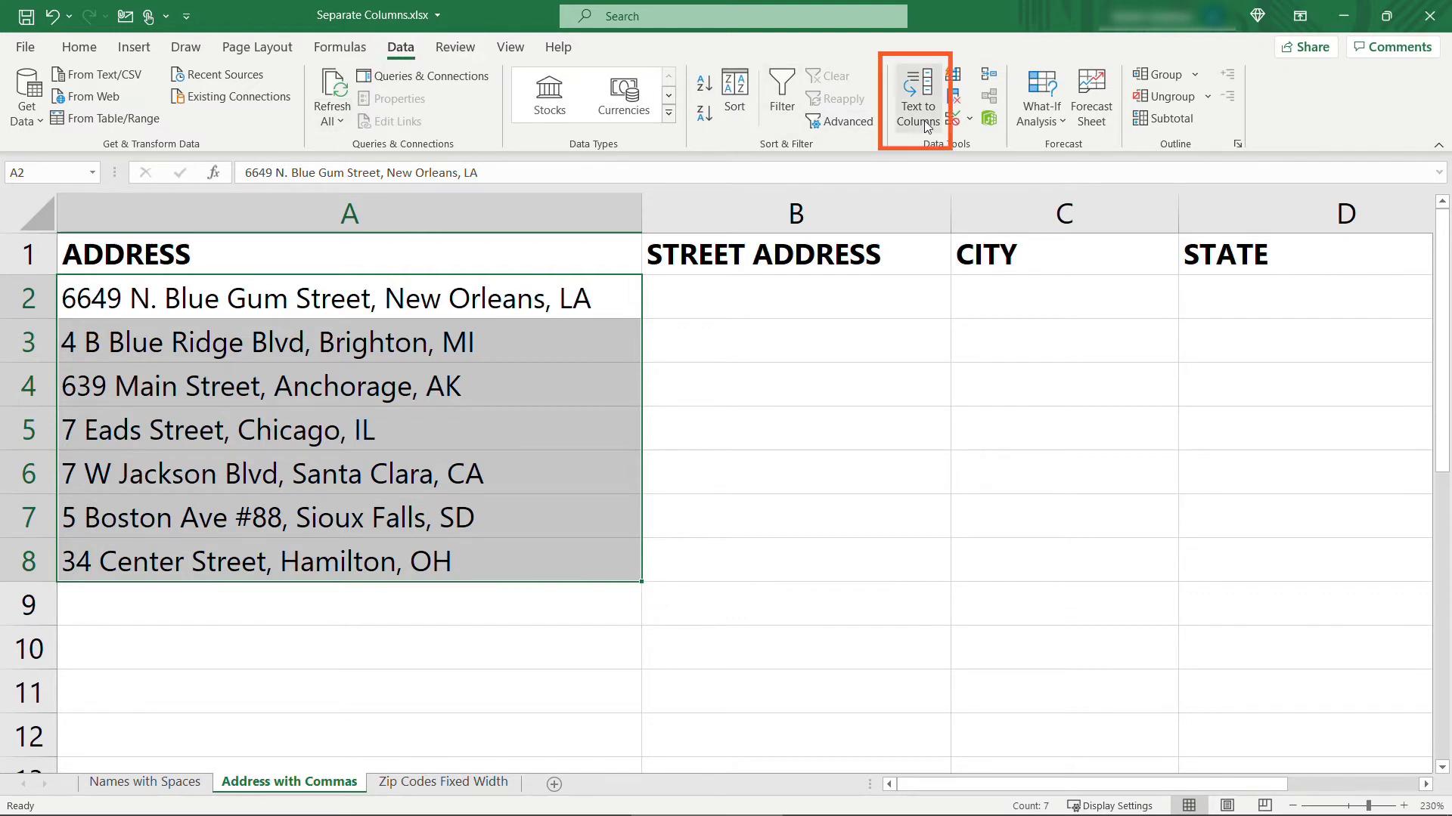
left_click(916, 97)
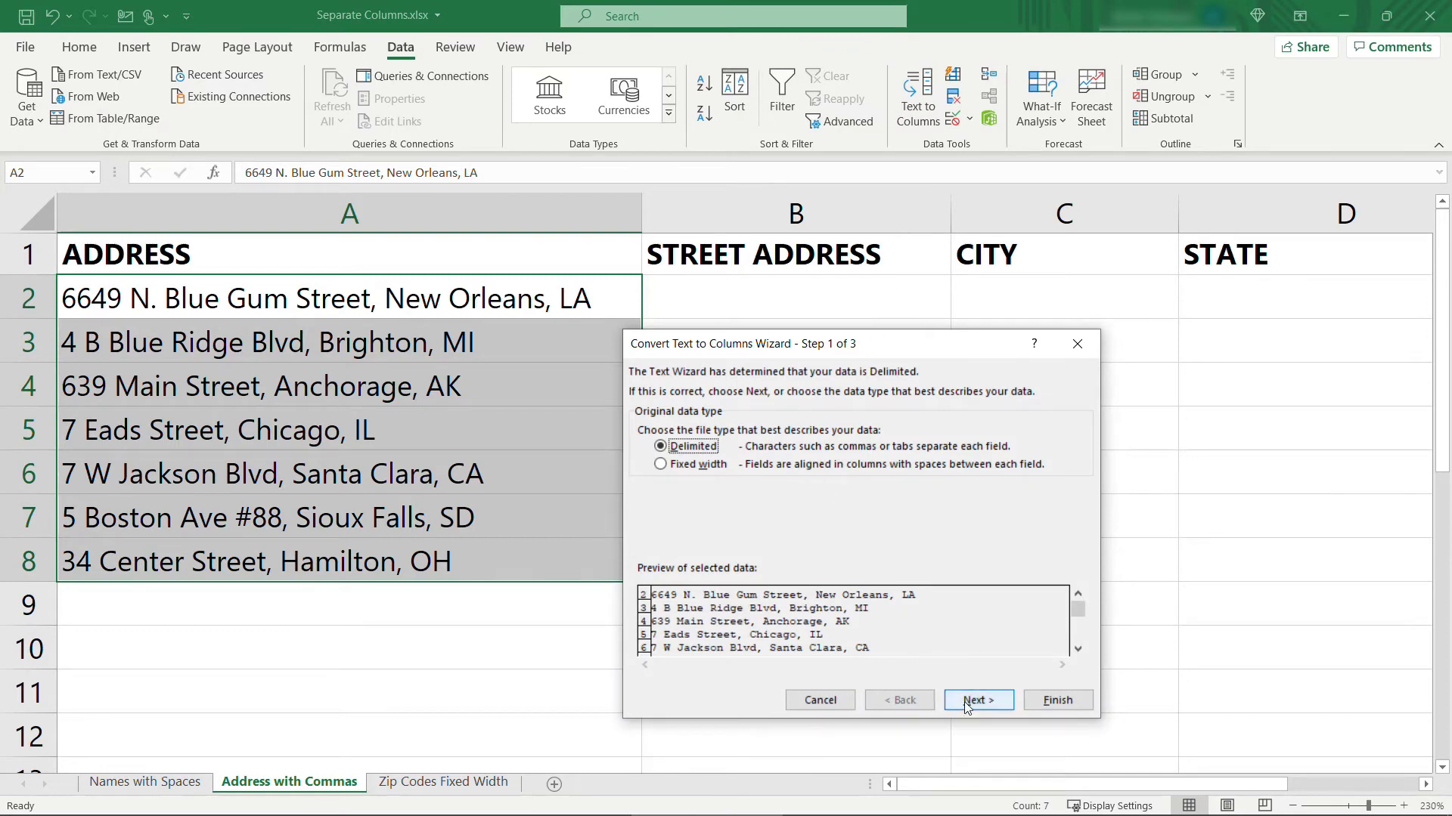
Step: Set the delimiter to Comma instead of Space for the addresses
left_click(977, 700)
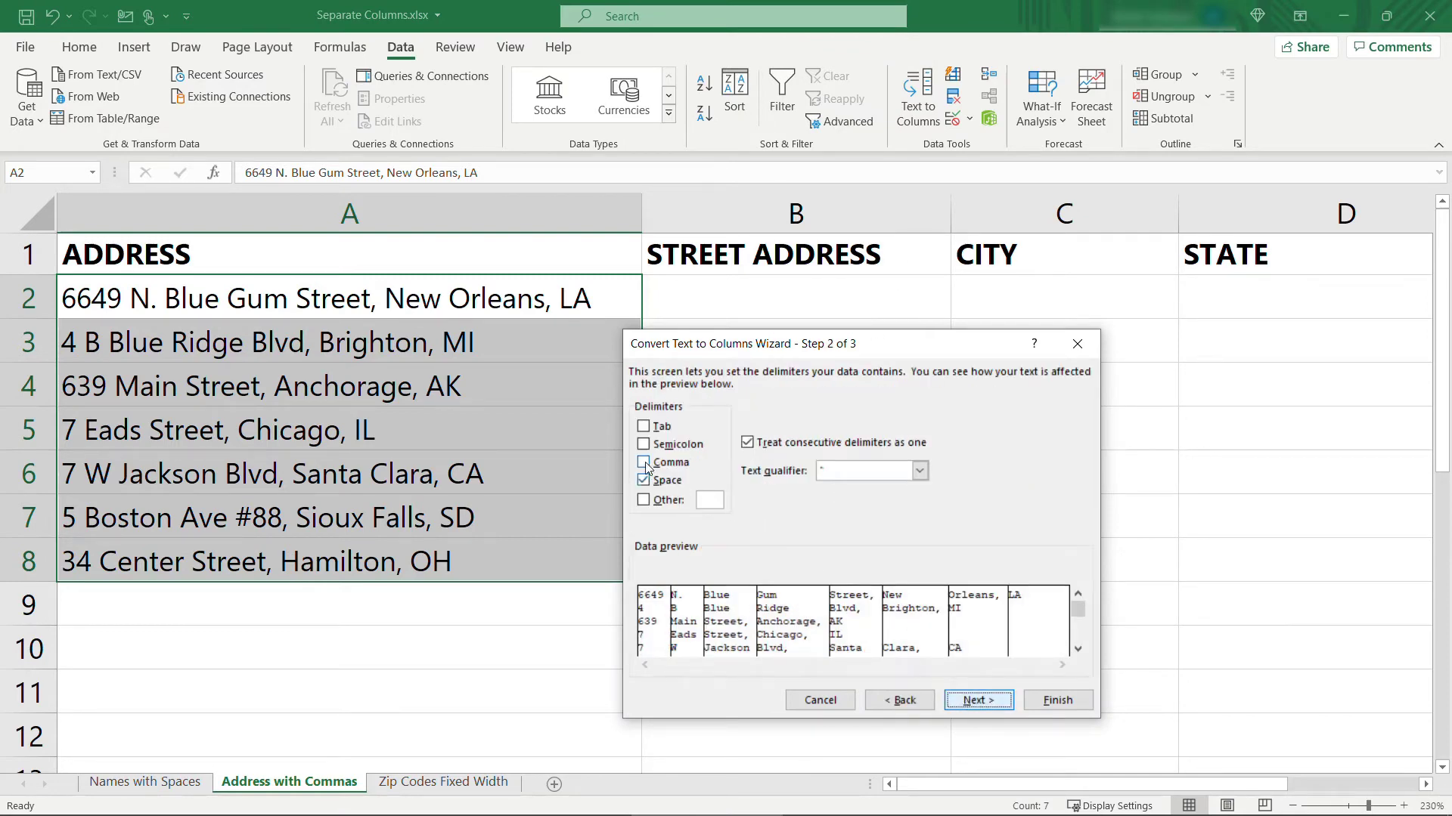
left_click(644, 462)
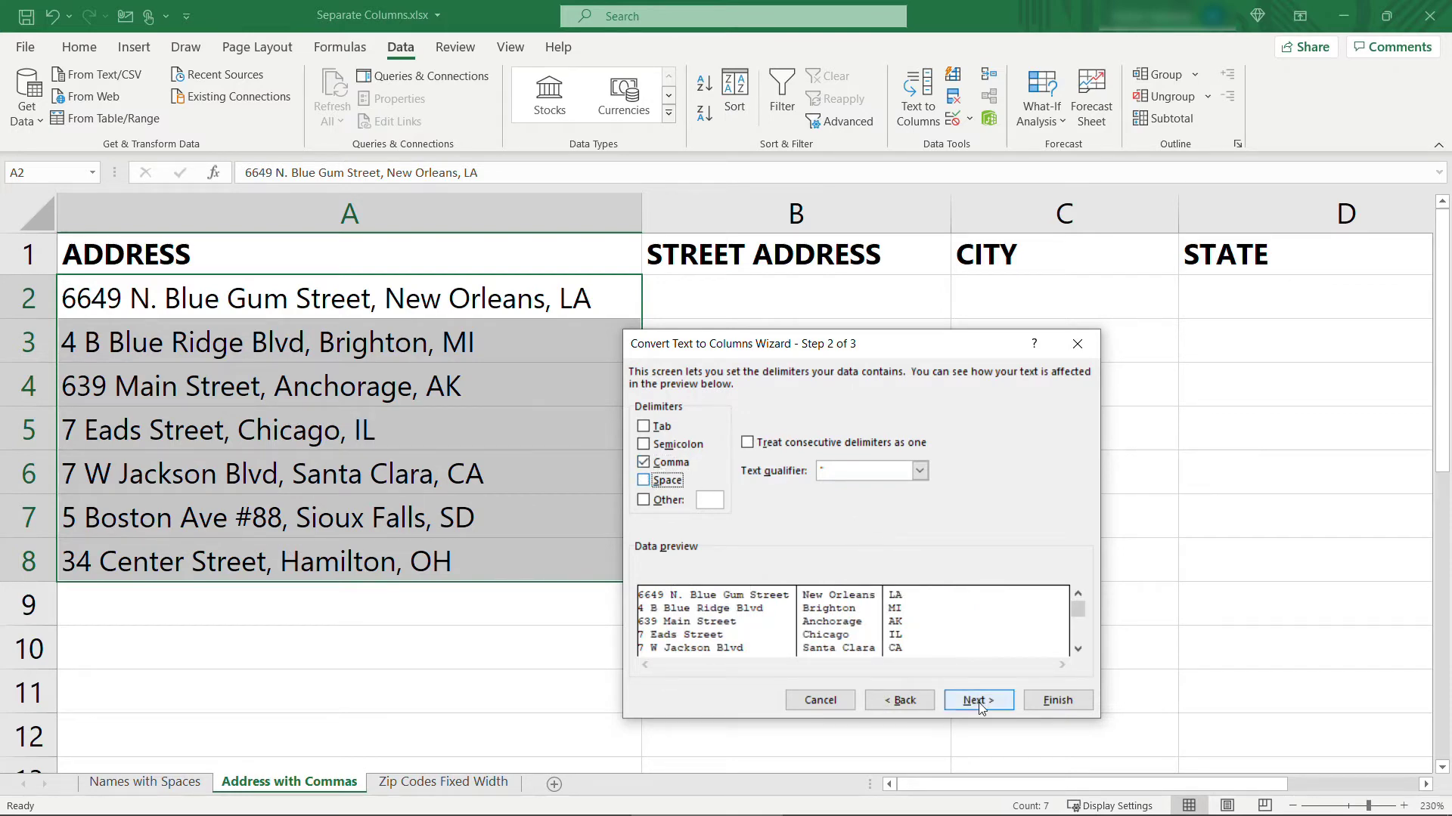
left_click(977, 700)
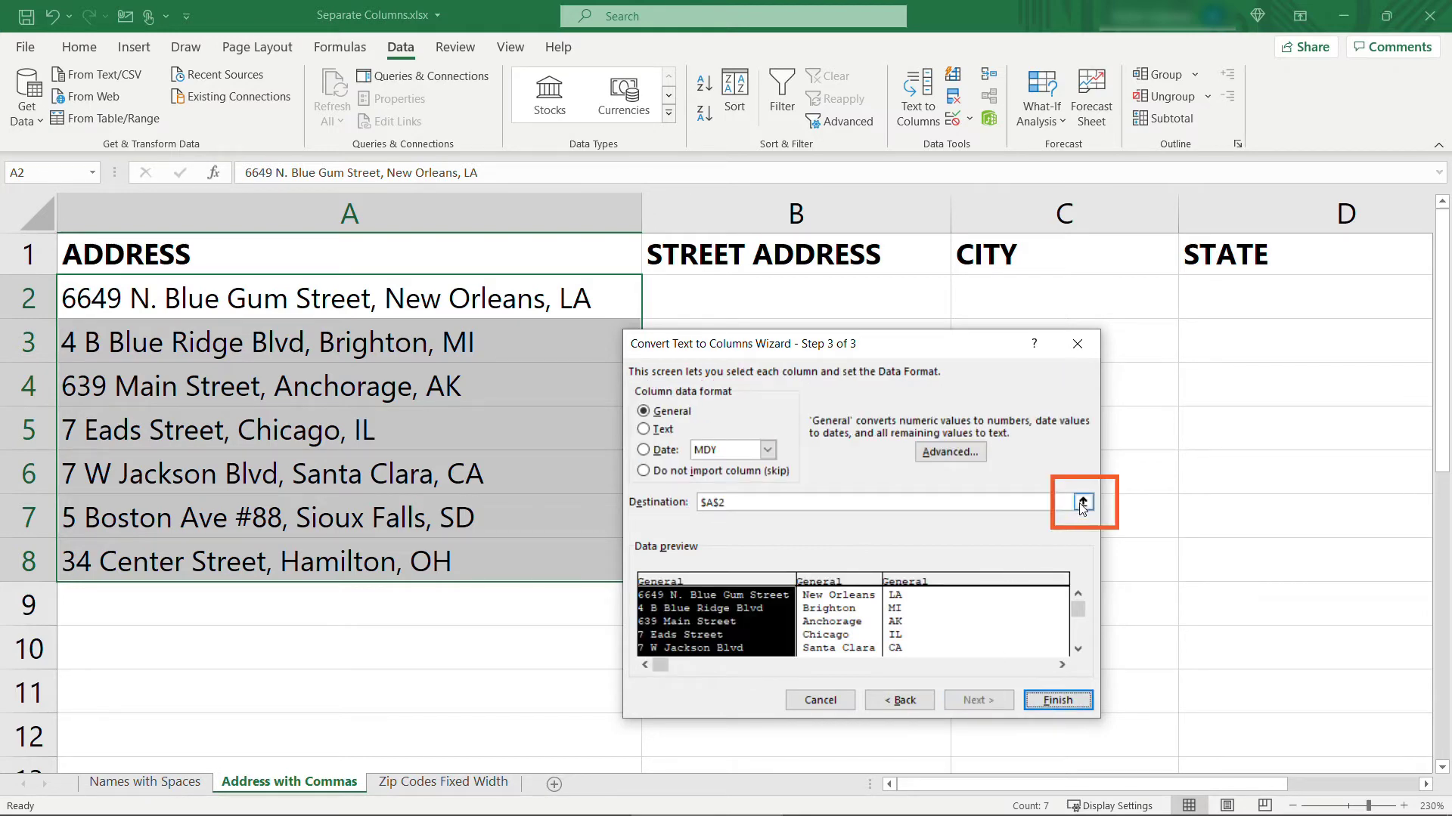
Step: Set destination $B$2 and finish, filling STREET ADDRESS, CITY and STATE
left_click(1081, 503)
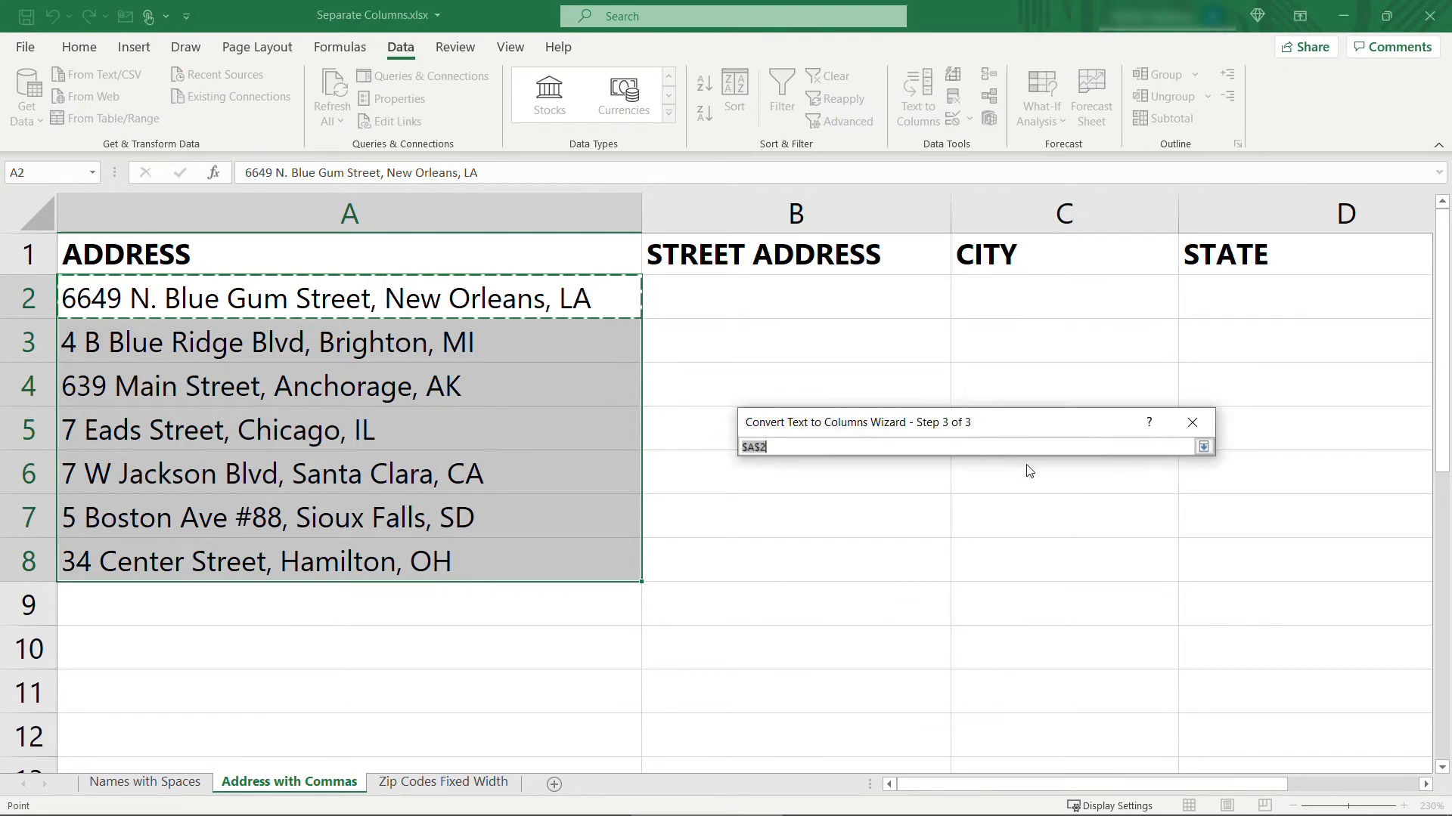
left_click(720, 297)
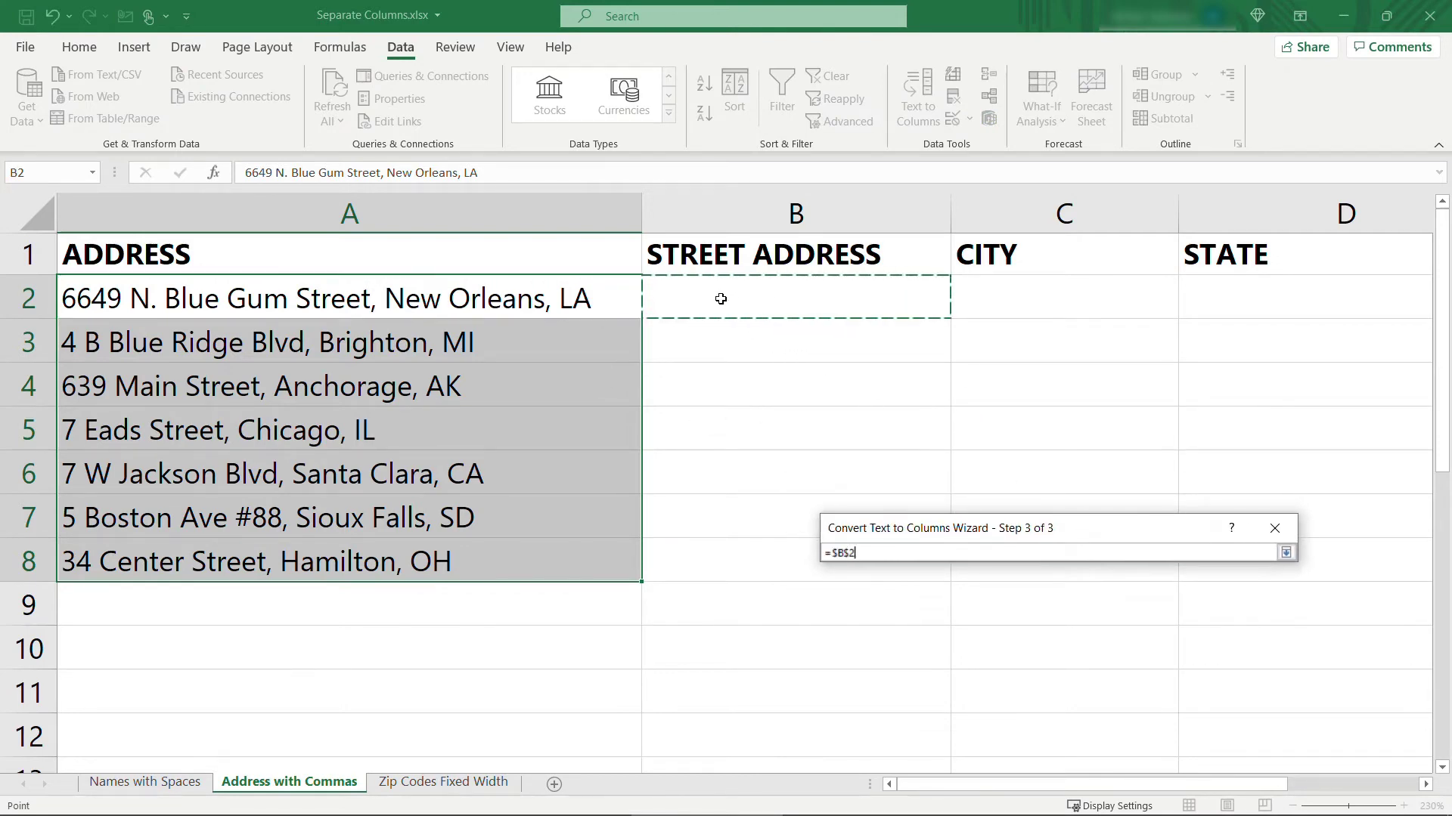
mouse_move(843, 330)
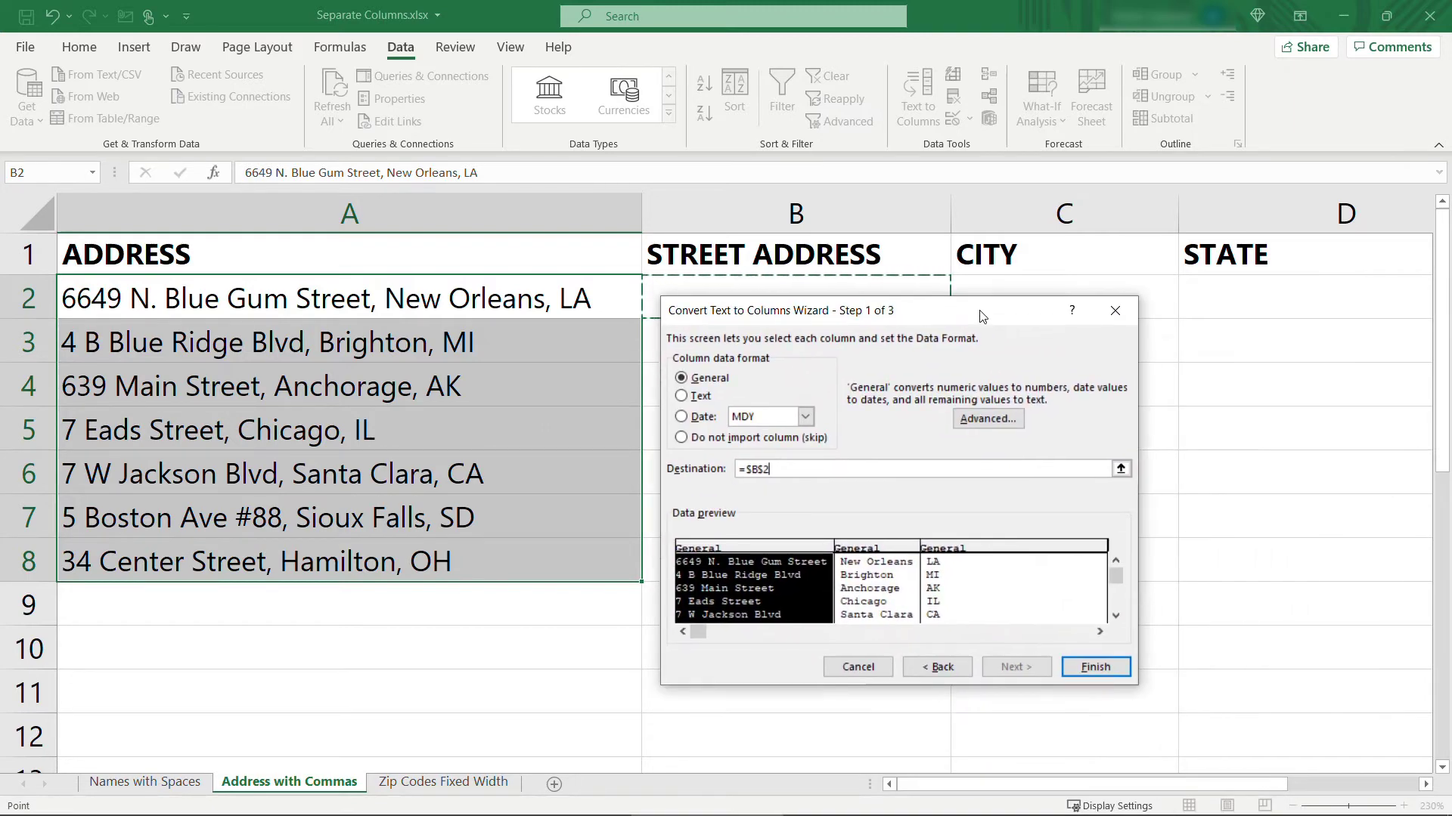
mouse_move(1095, 667)
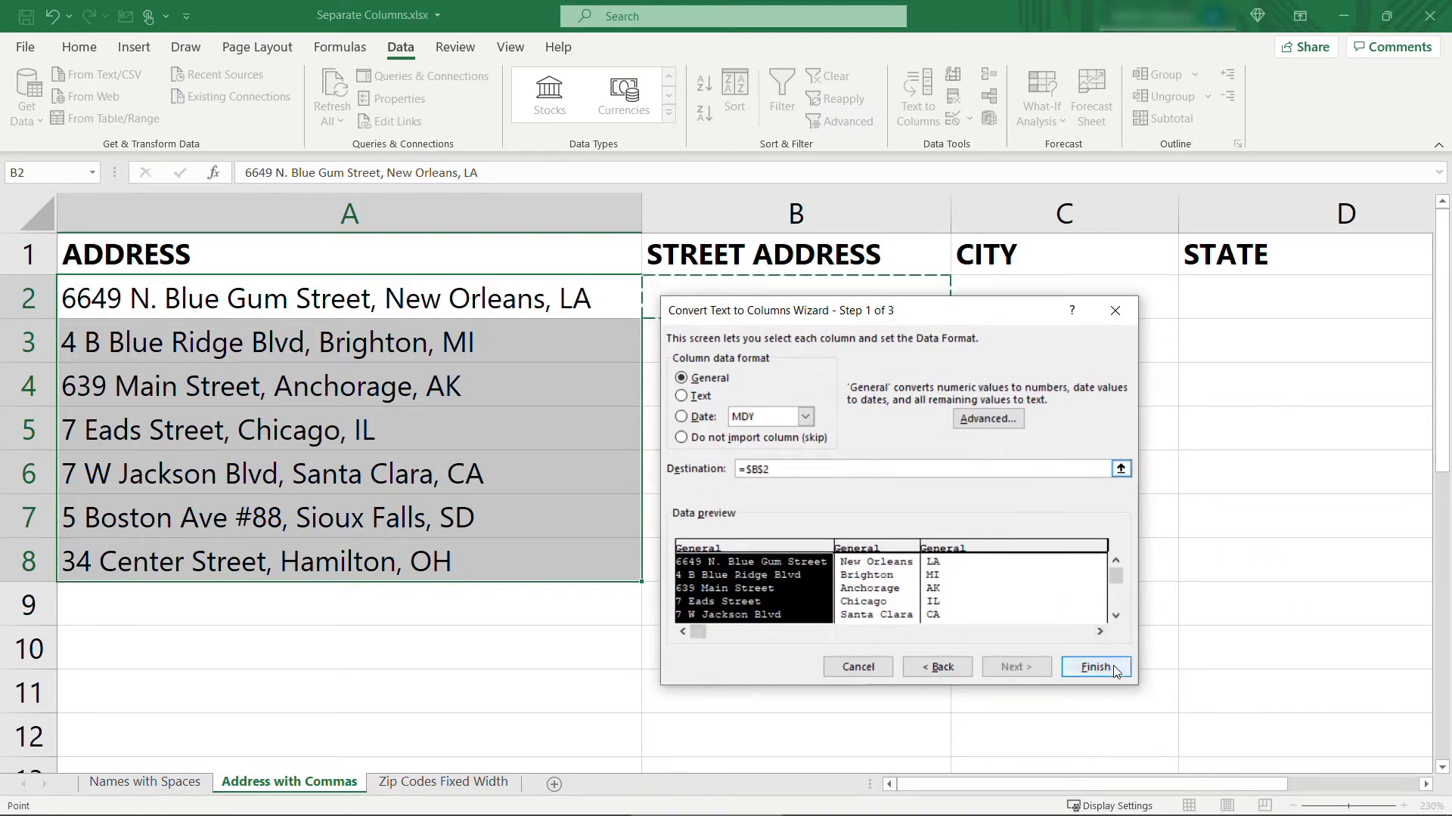
left_click(1096, 667)
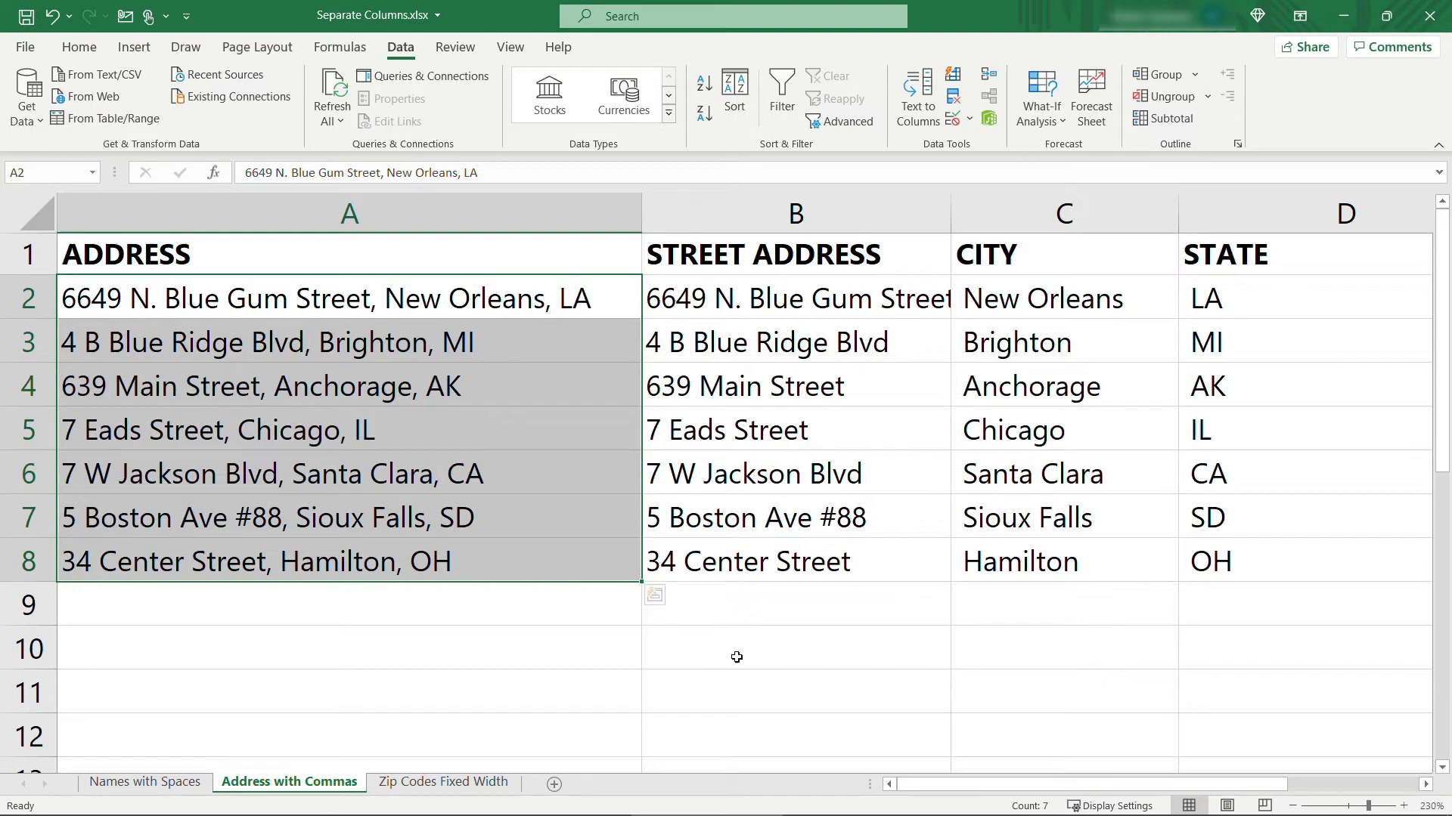
Step: Select the ten zip codes on Zip Codes Fixed Width and start a Fixed width split
left_click(442, 781)
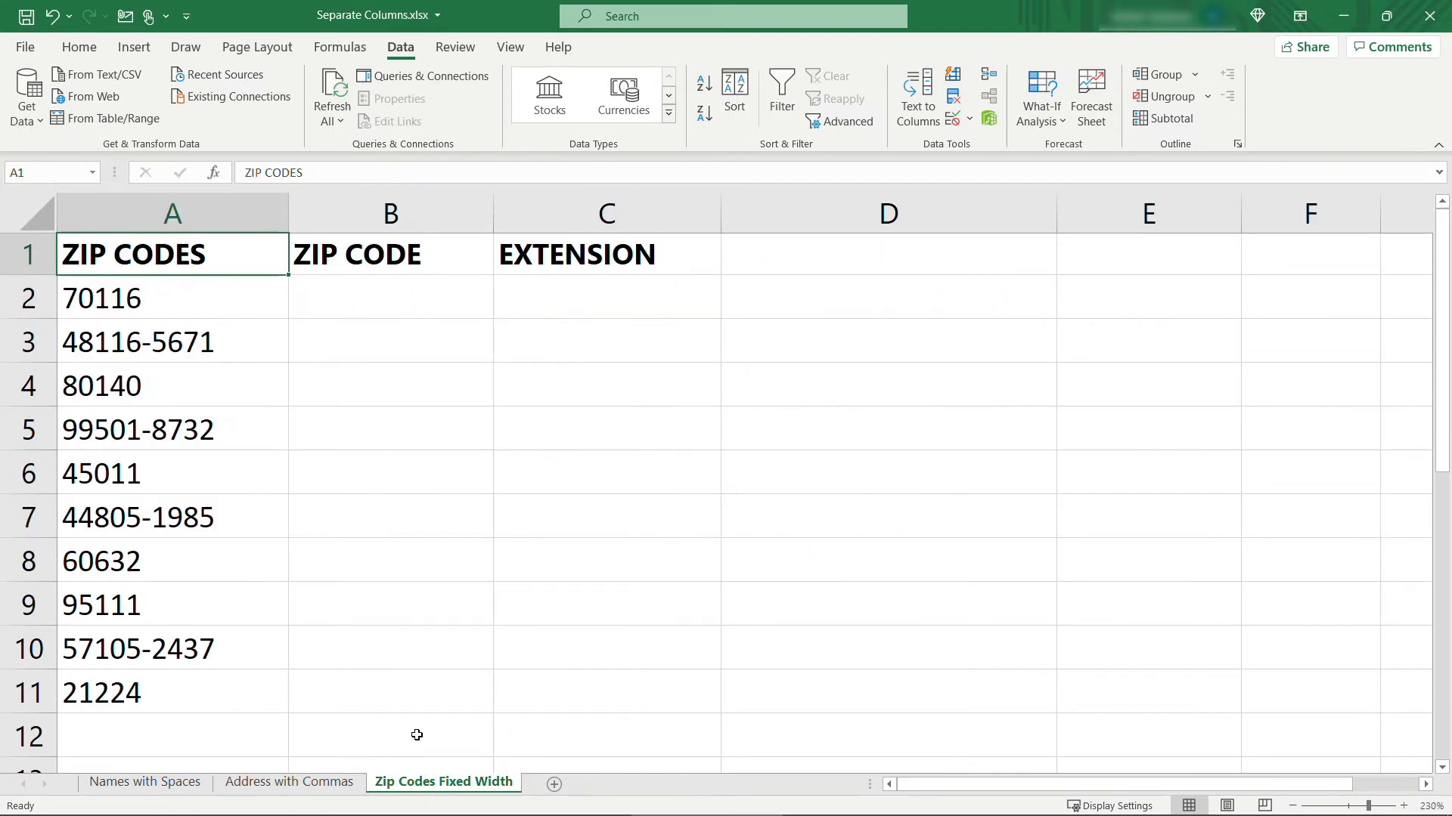
mouse_move(429, 729)
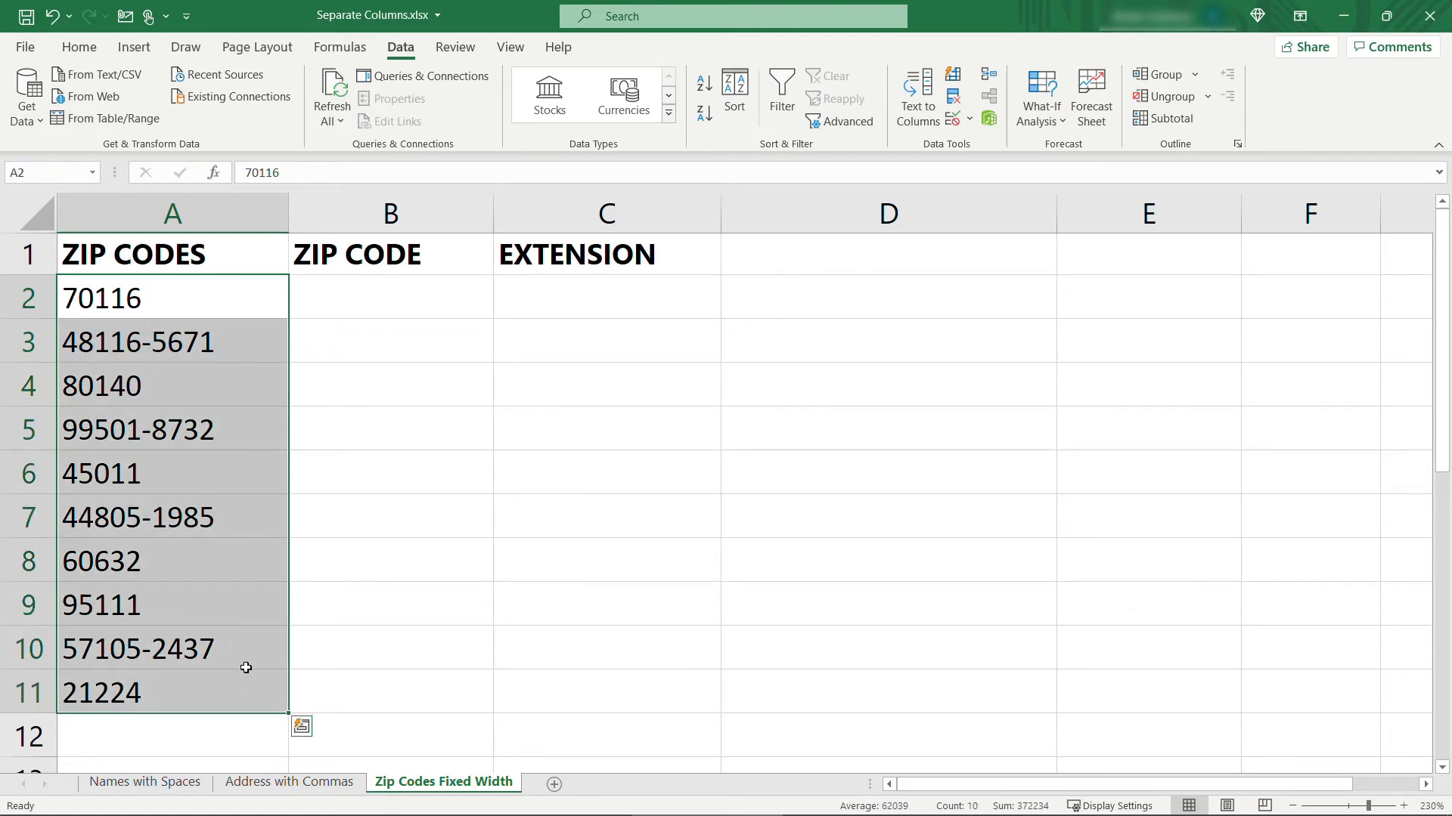
mouse_move(916, 96)
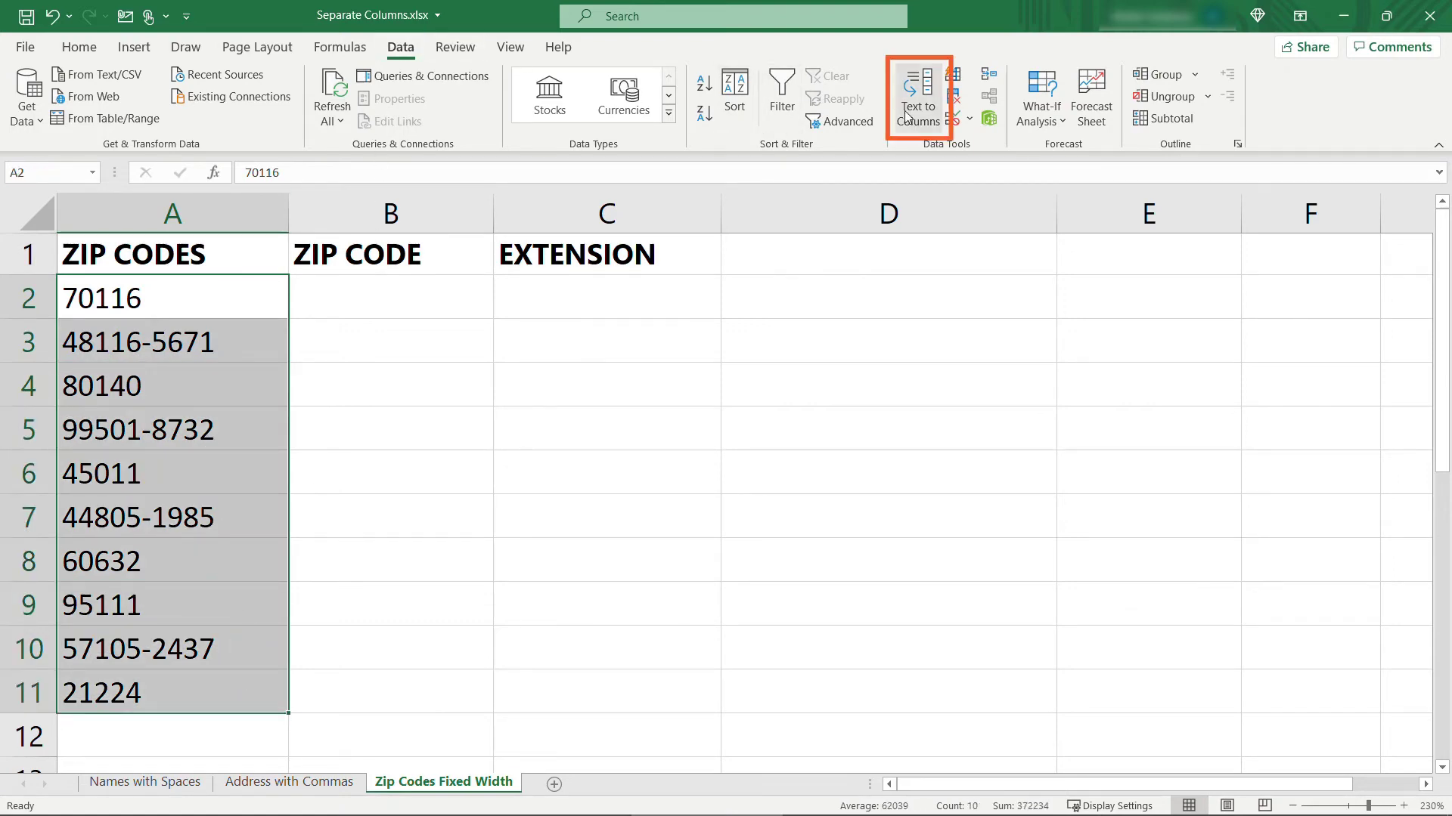
left_click(915, 95)
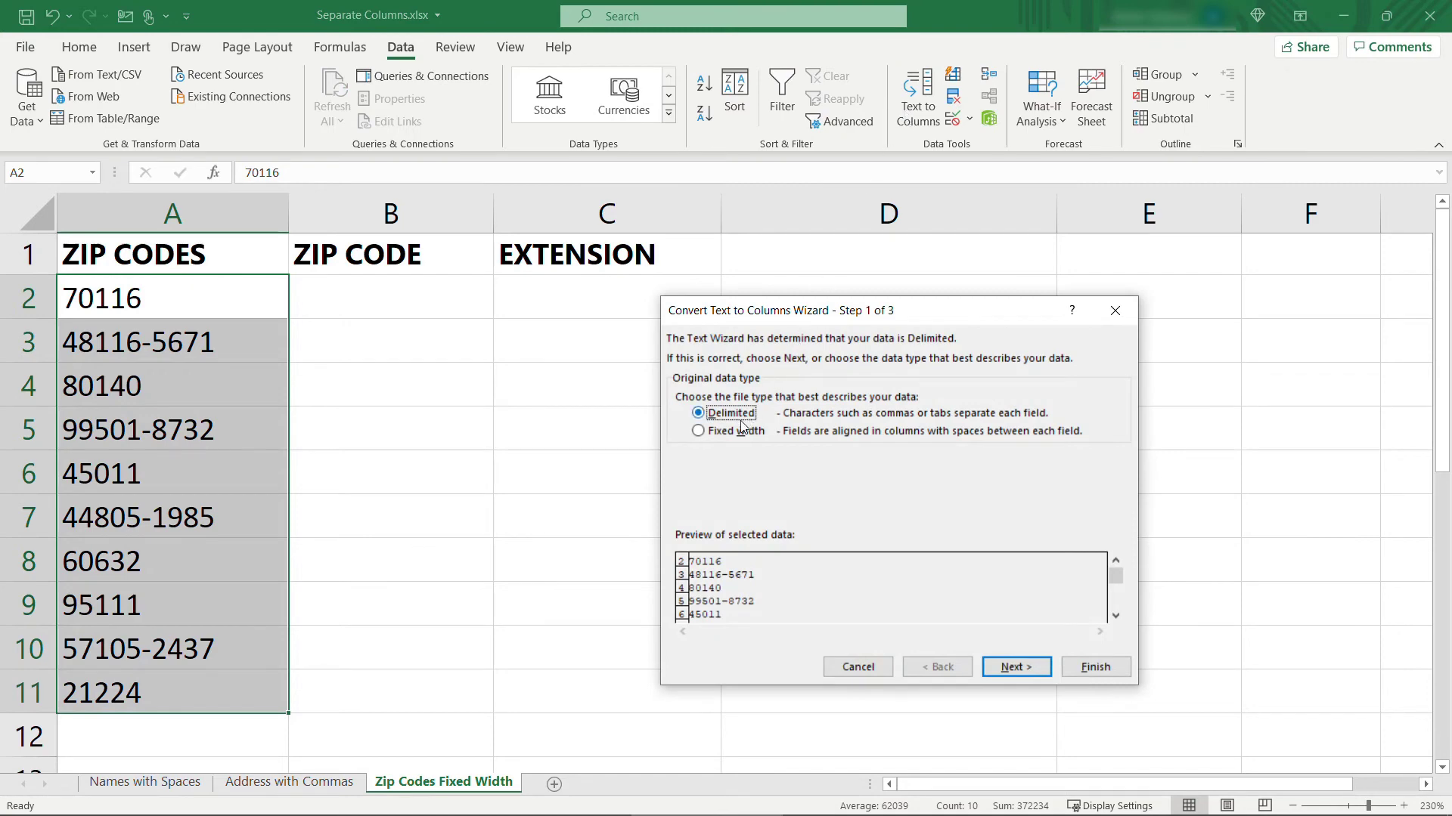
left_click(698, 430)
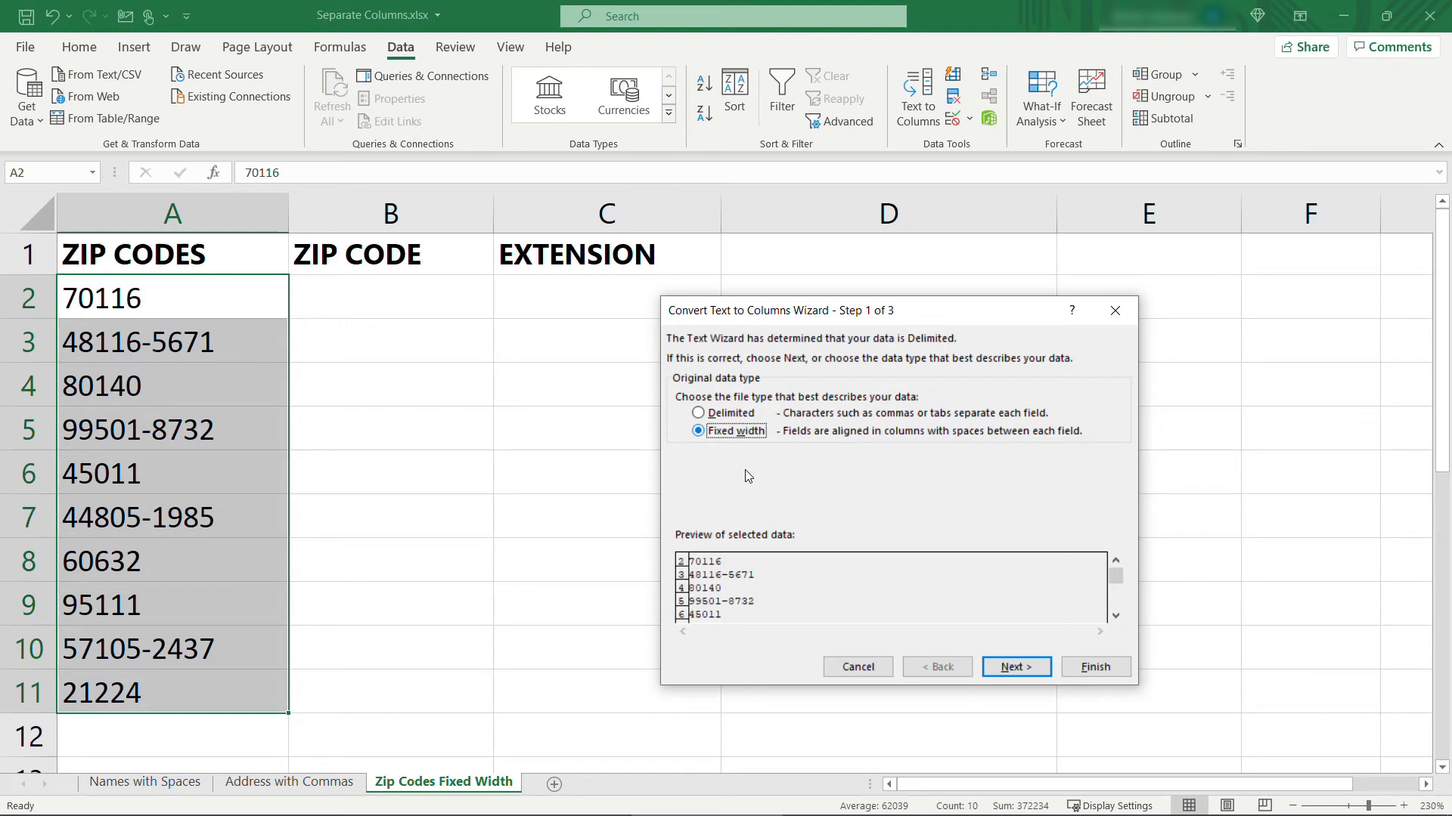
mouse_move(1015, 667)
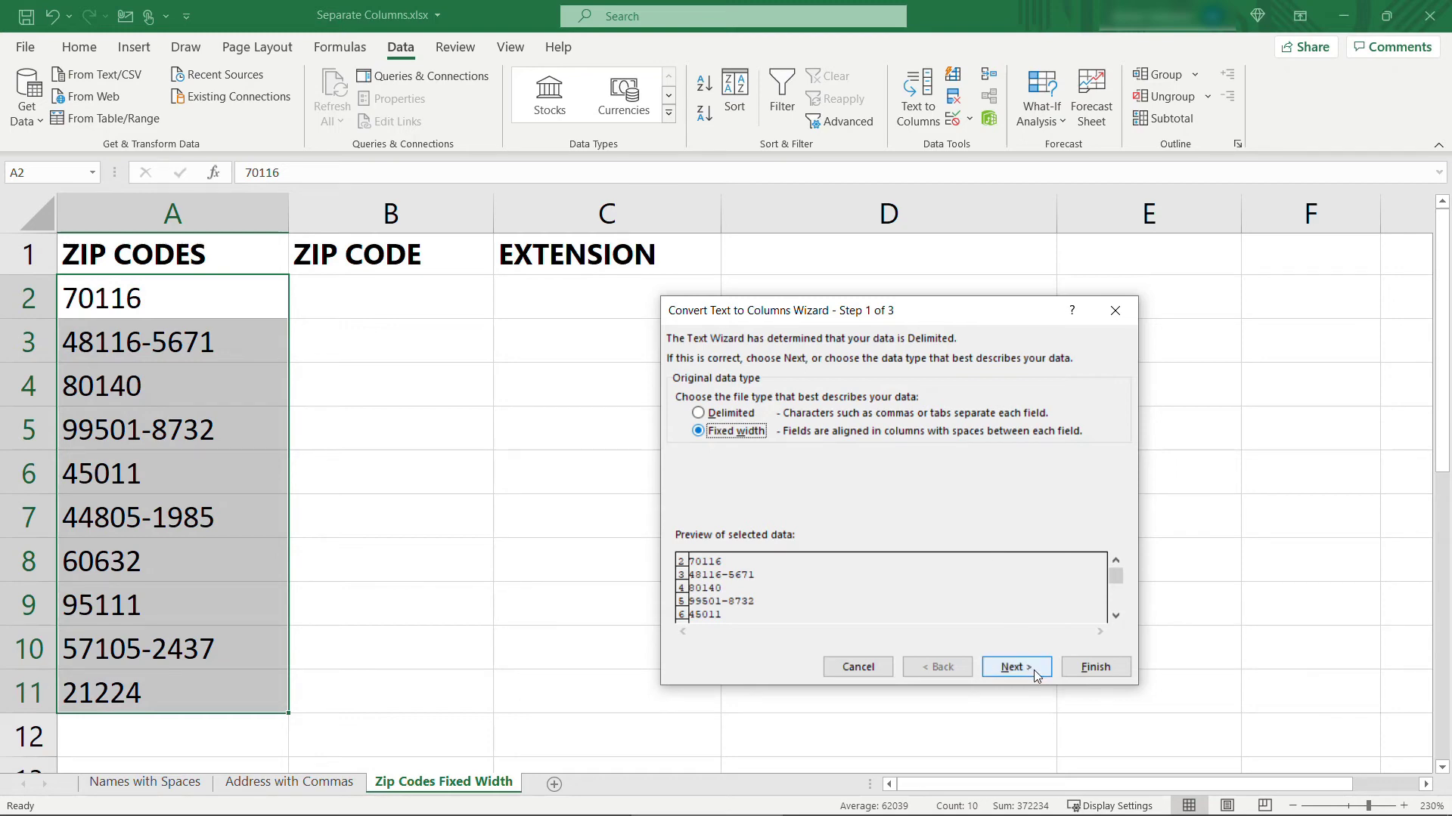
Step: Keep the break line after the fifth digit and advance to column formats
left_click(1015, 667)
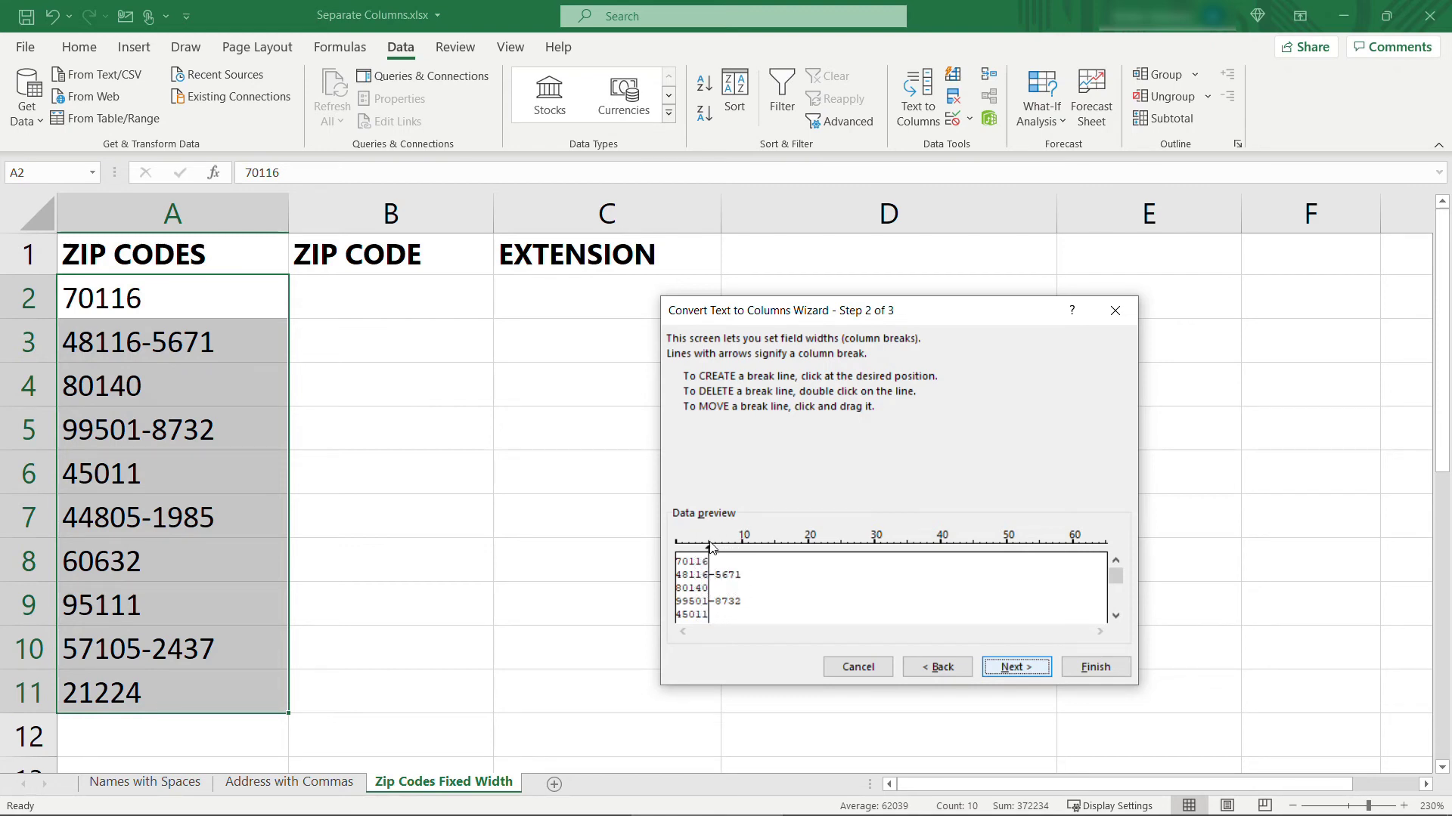
mouse_move(710, 531)
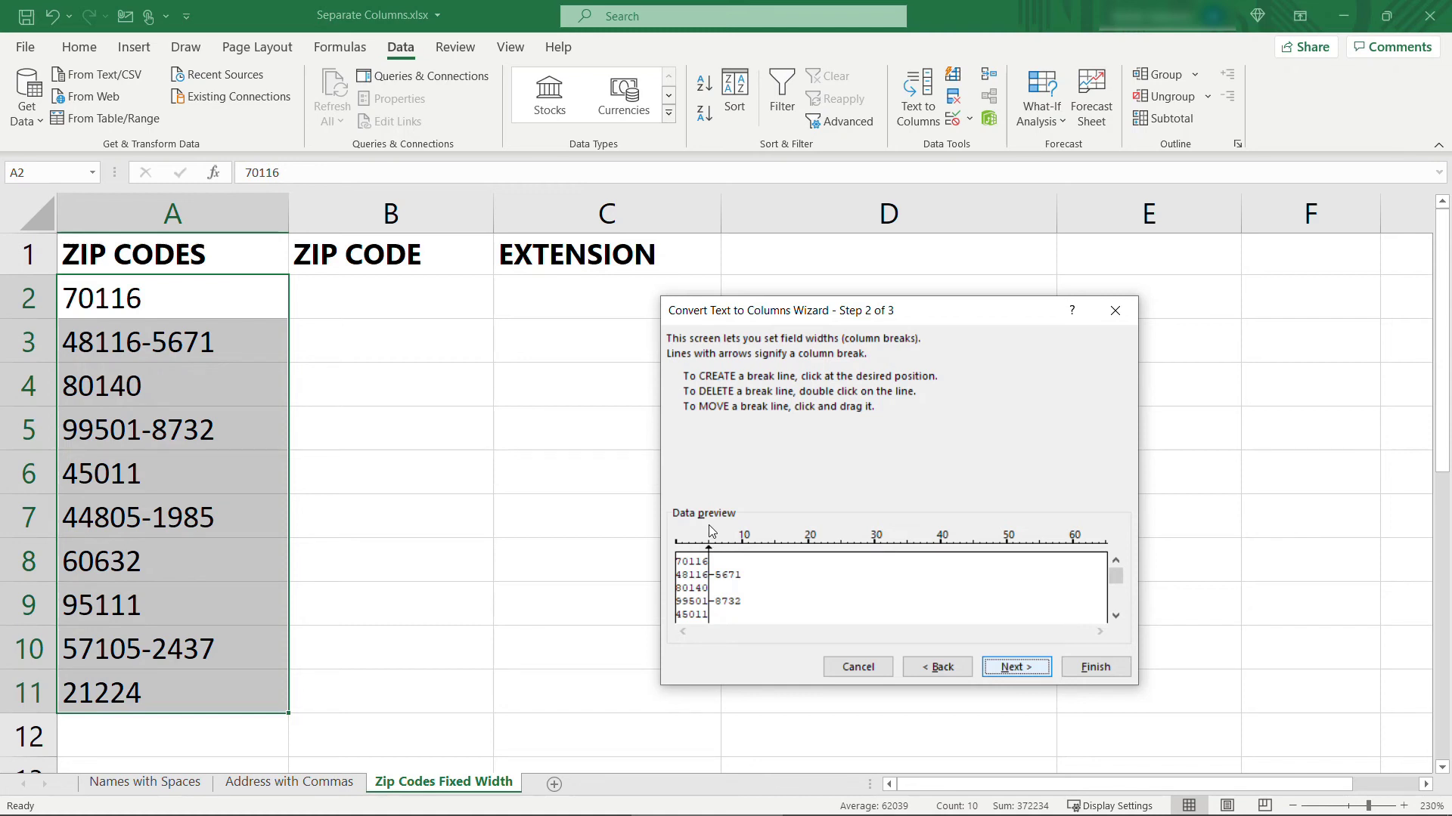
left_click(1015, 667)
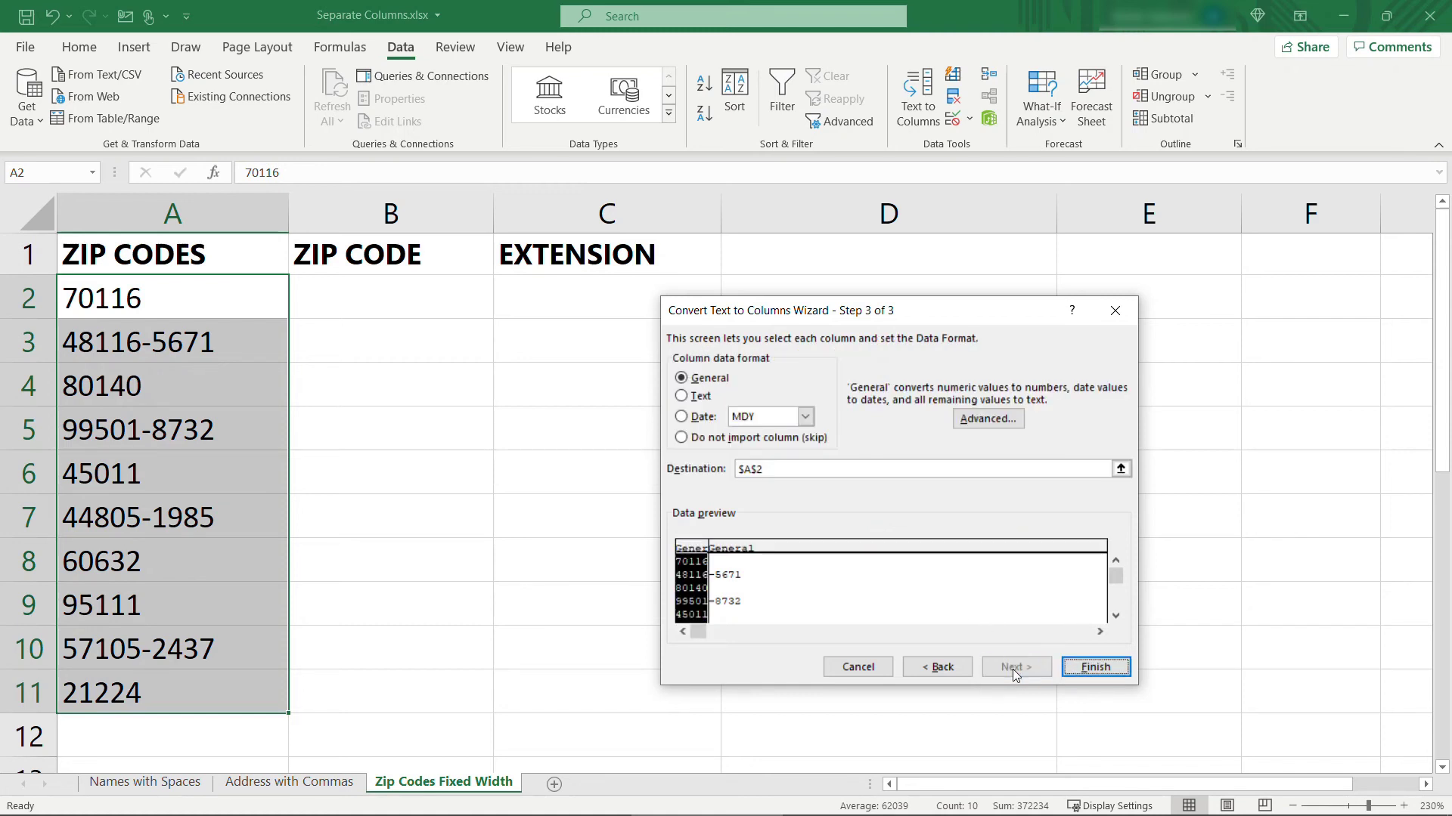
Step: Set destination $B$2 and finish, filling ZIP CODE and EXTENSION columns
left_click(1120, 468)
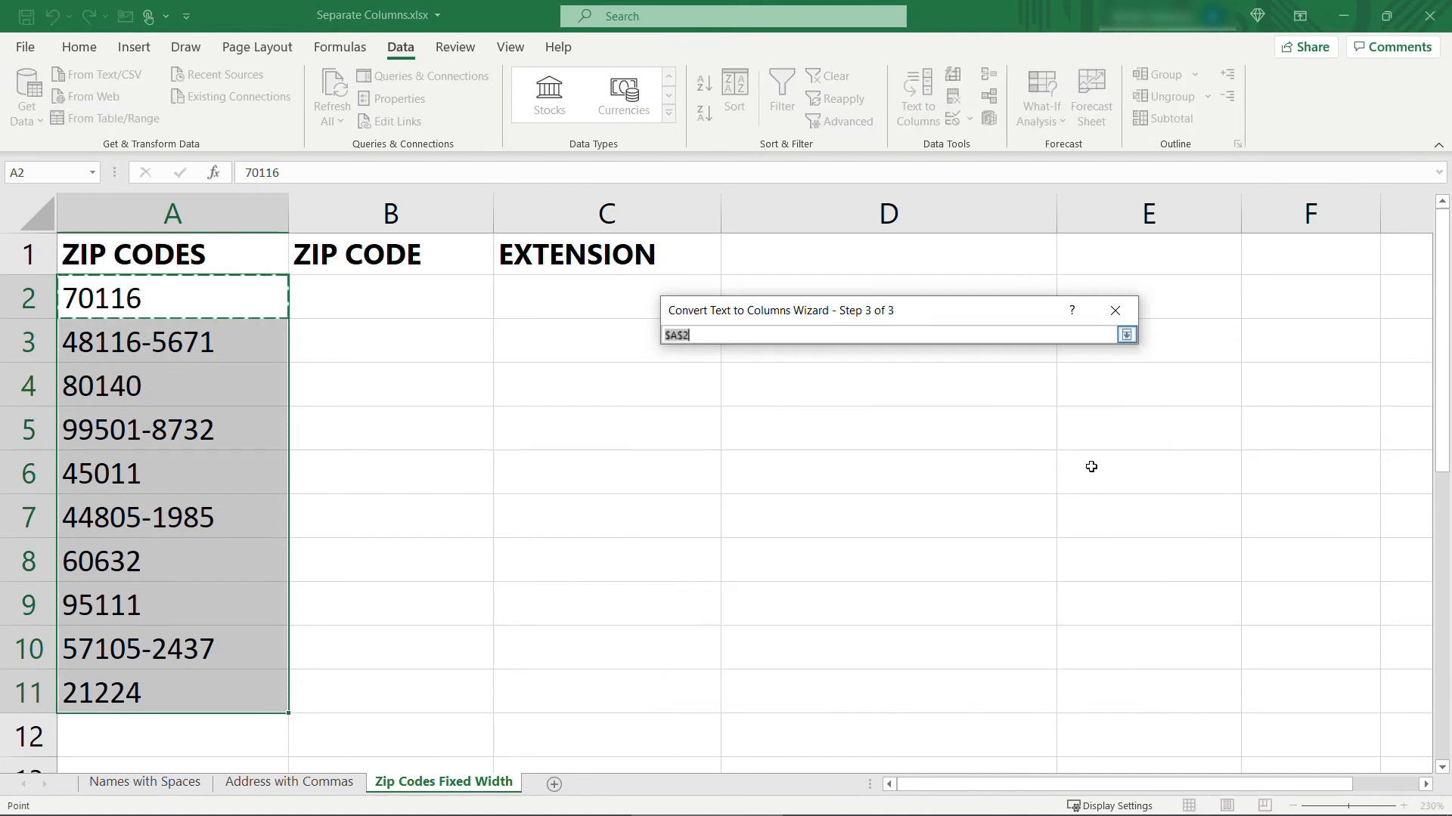
left_click(390, 297)
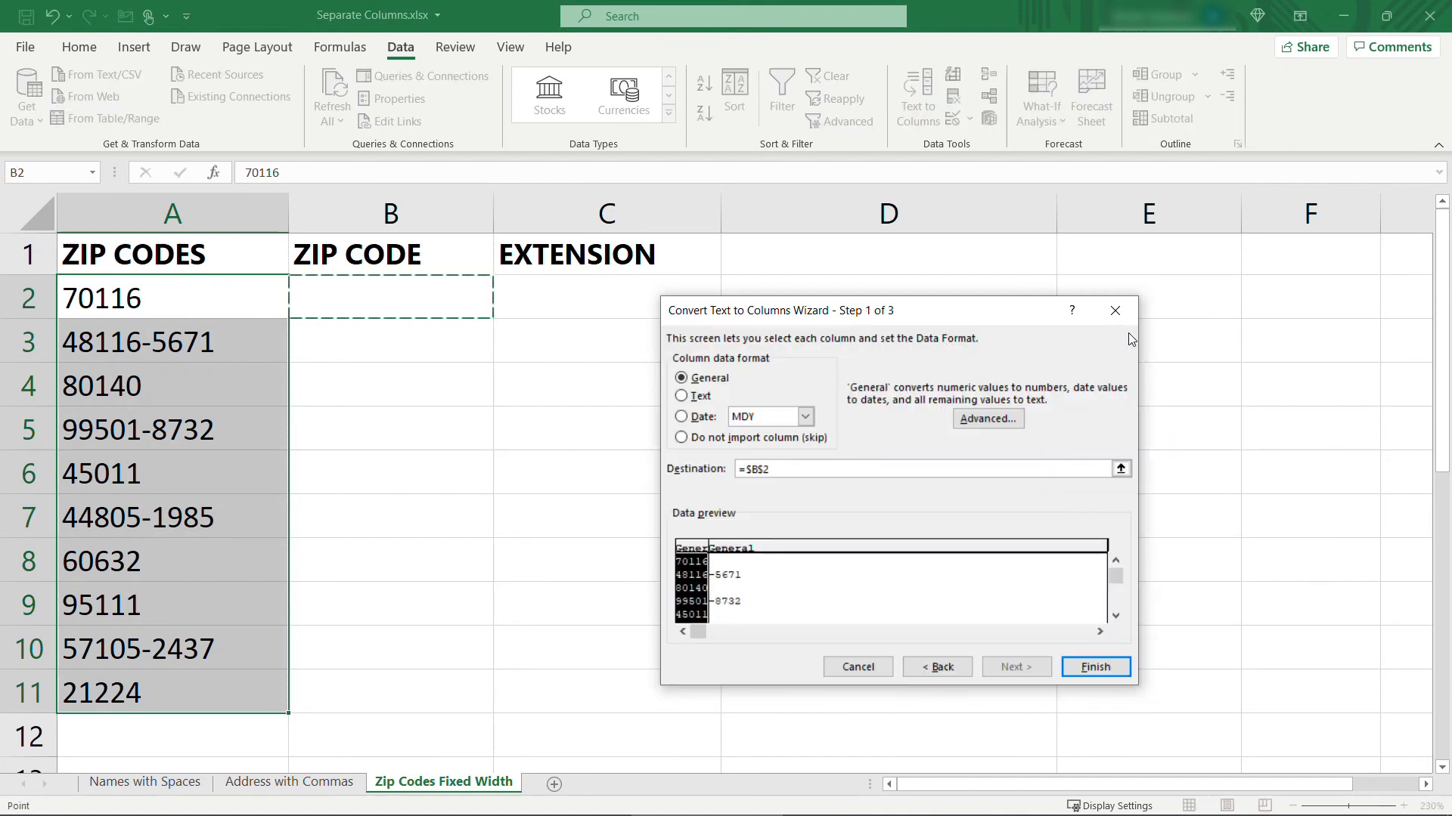
left_click(1094, 666)
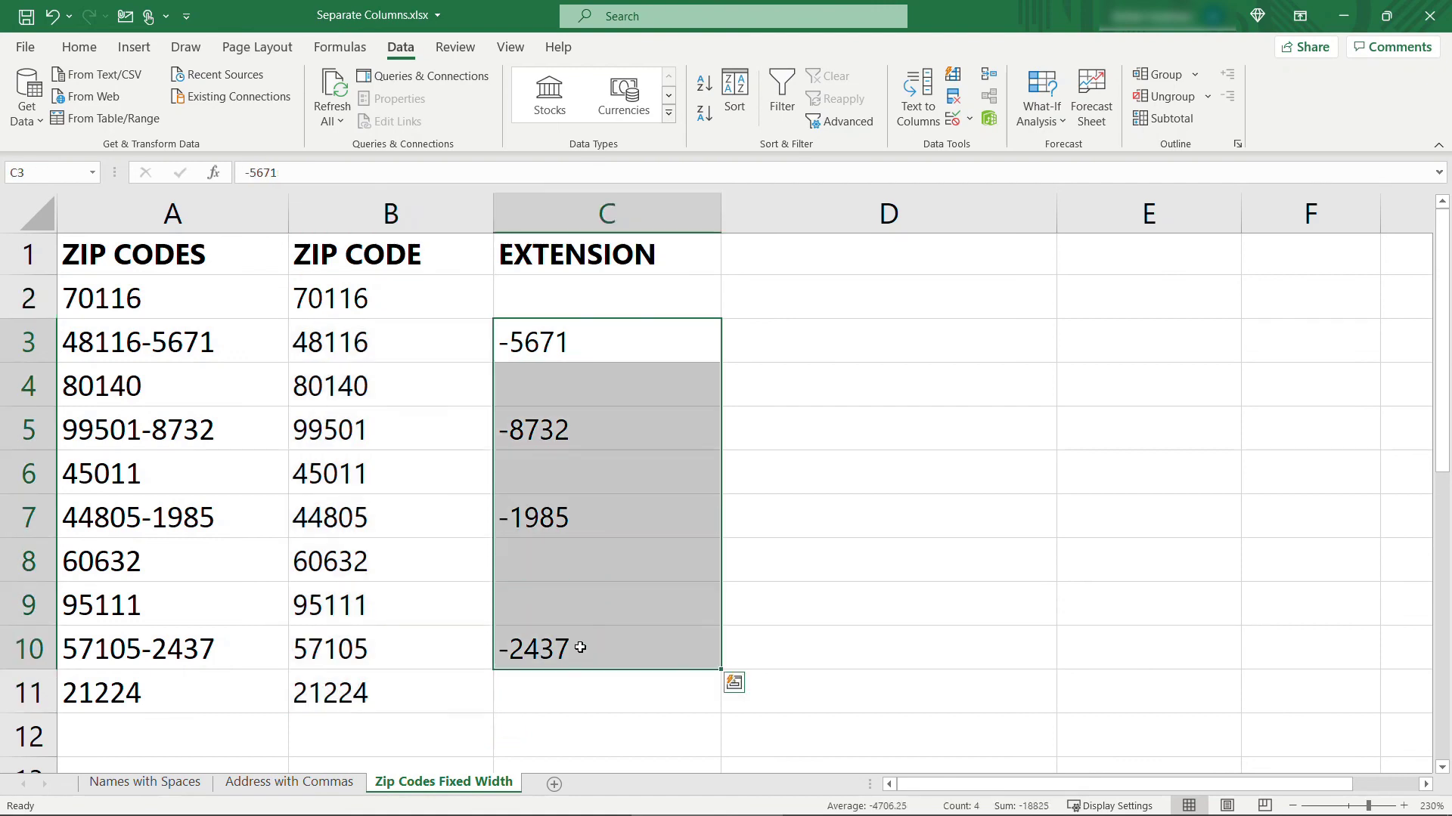
left_click(562, 693)
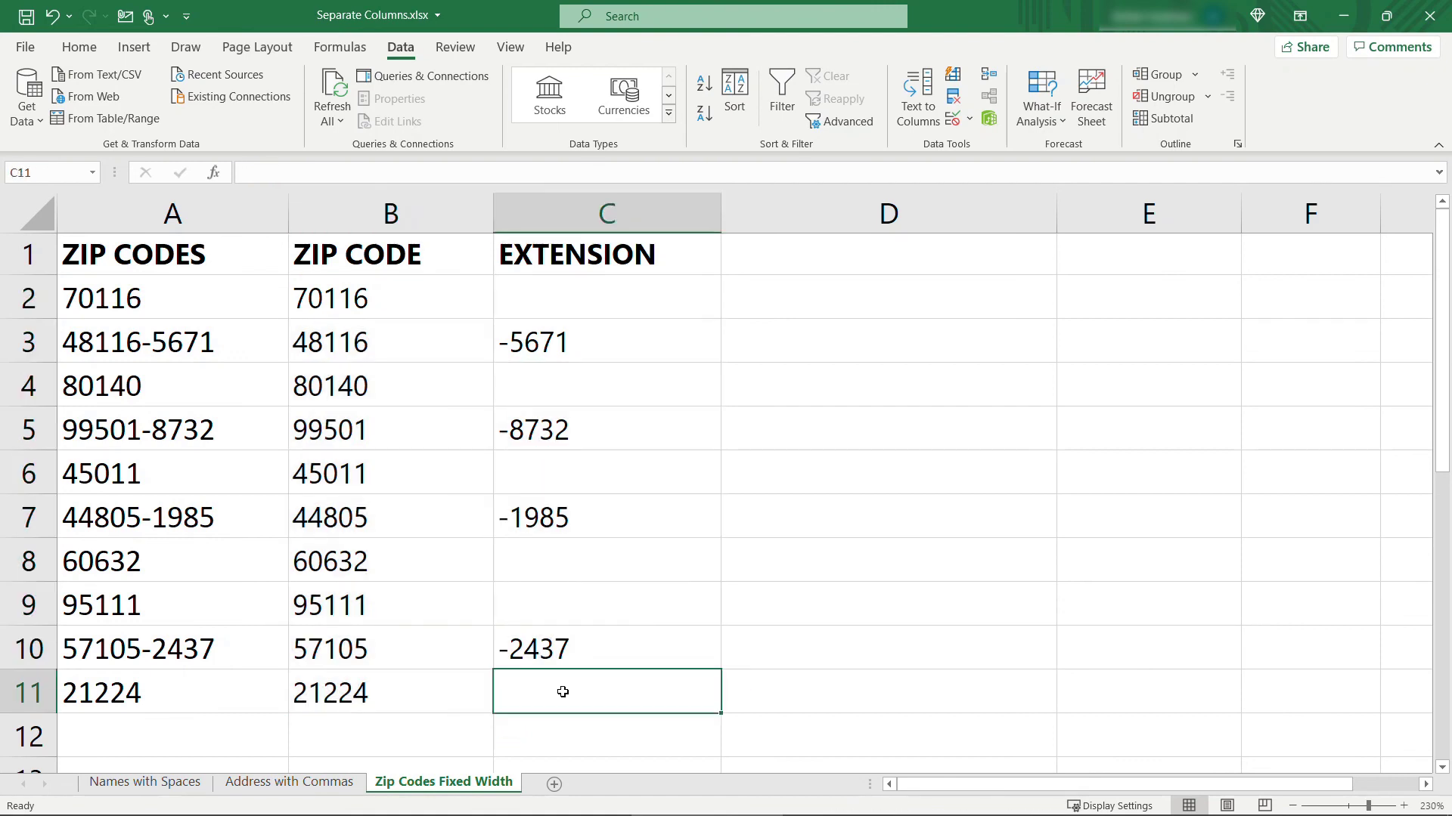